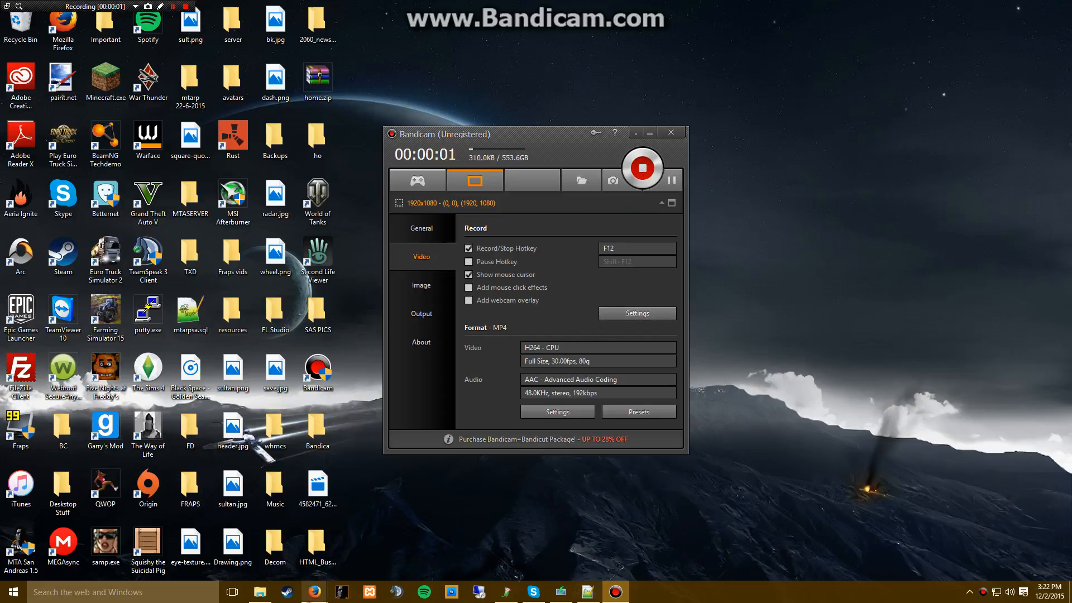
mouse_move(314, 592)
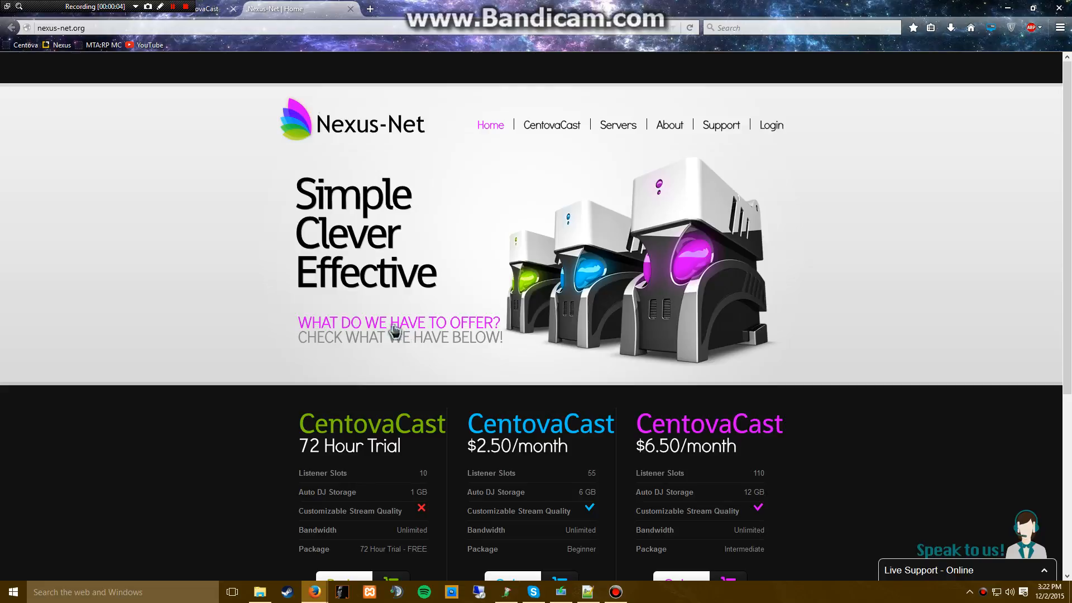
mouse_move(293, 296)
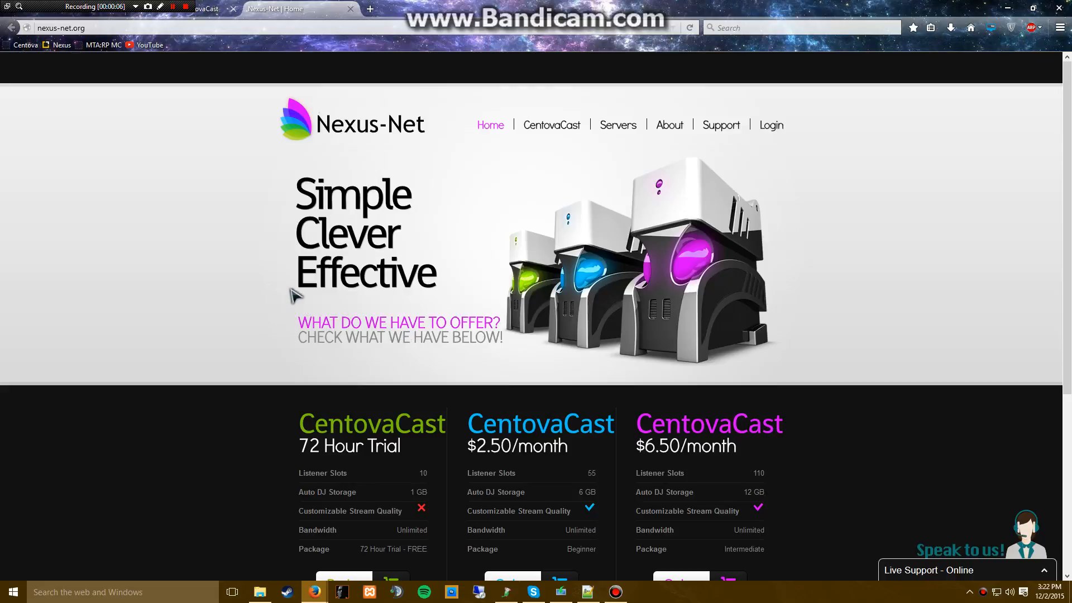
mouse_move(298, 248)
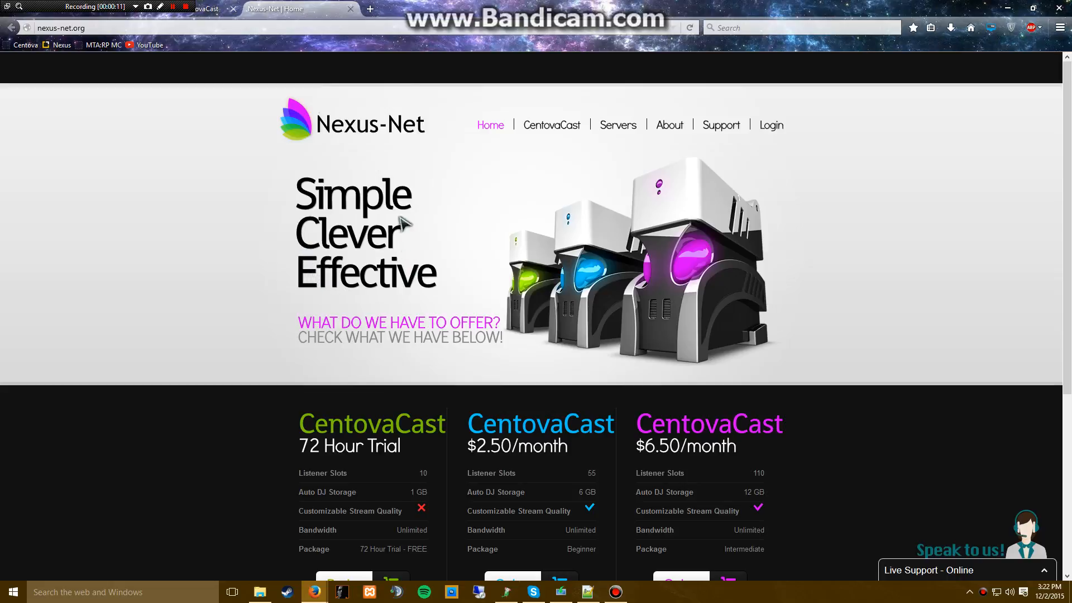
mouse_move(544, 231)
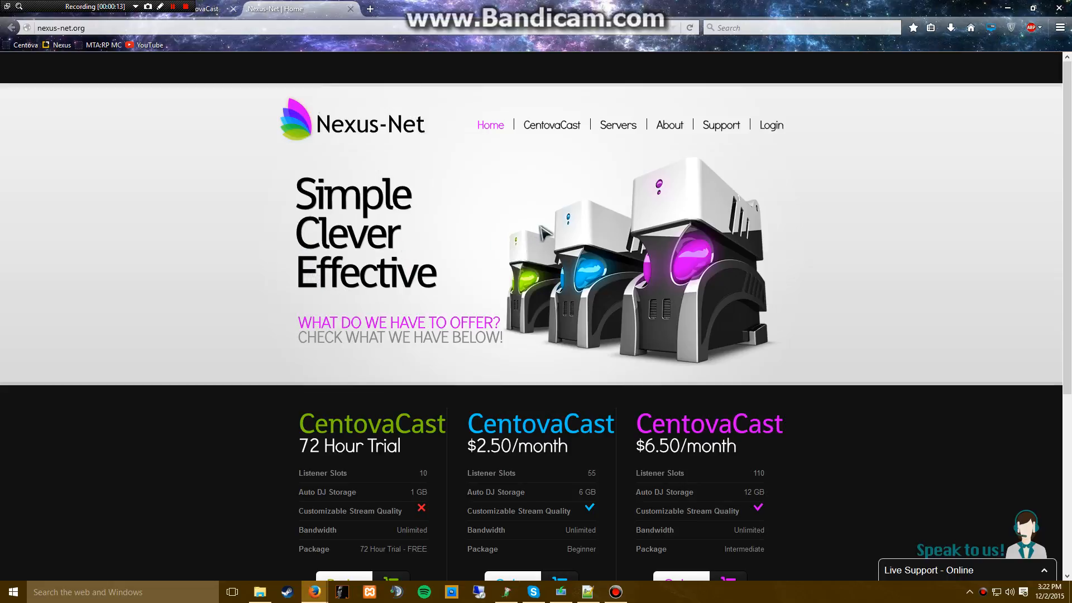
Scroll through the Nexus-Net home page to view the three CentovaCast packages
scroll(down, 3)
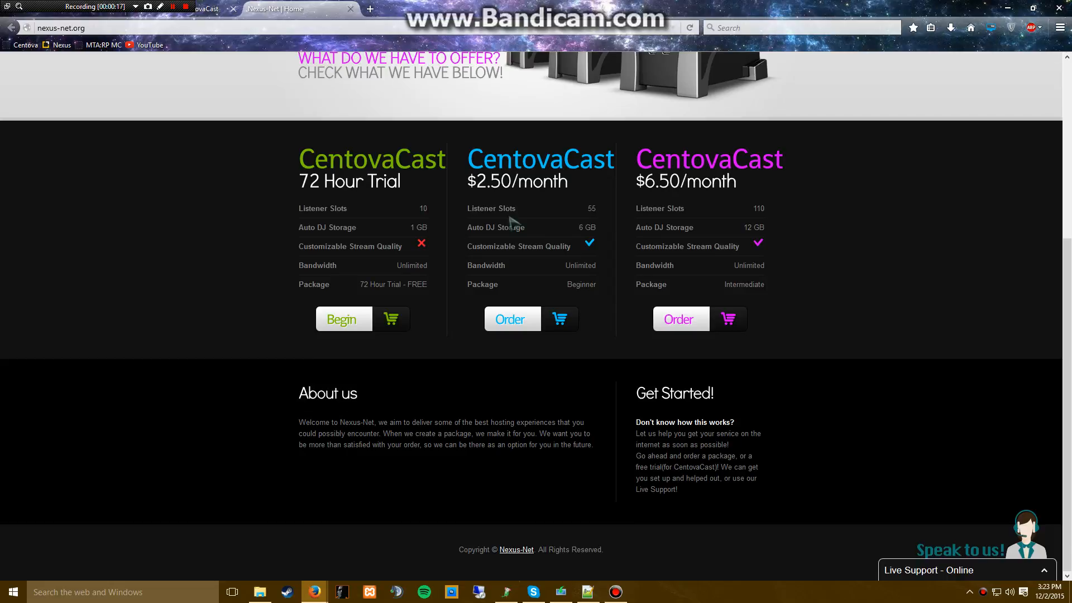
scroll(up, 3)
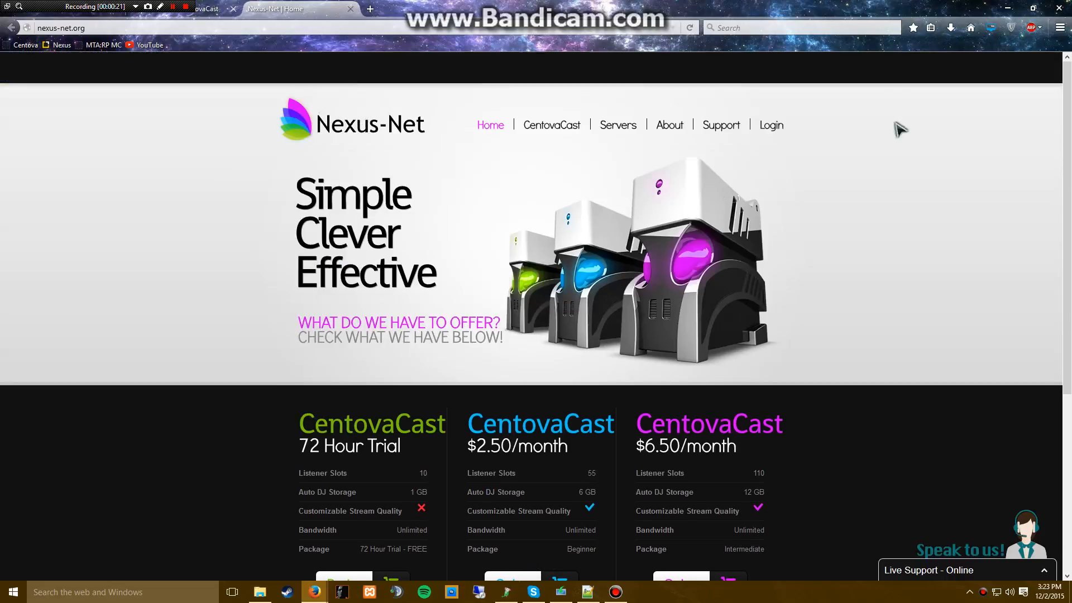
mouse_move(528, 211)
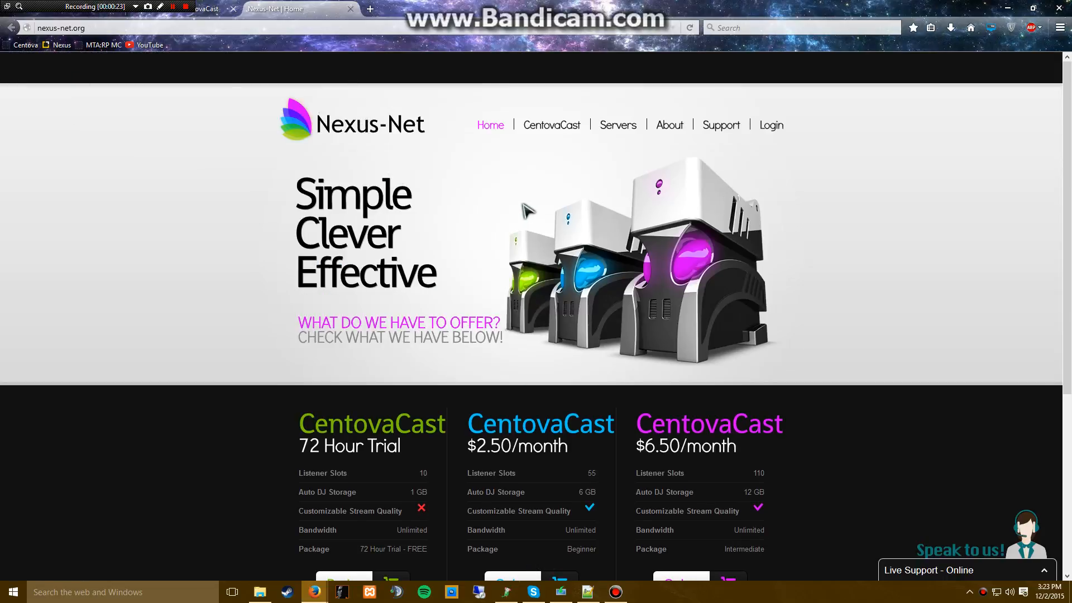
Order the $2.50/month CentovaCast plan from the home page packages
scroll(down, 3)
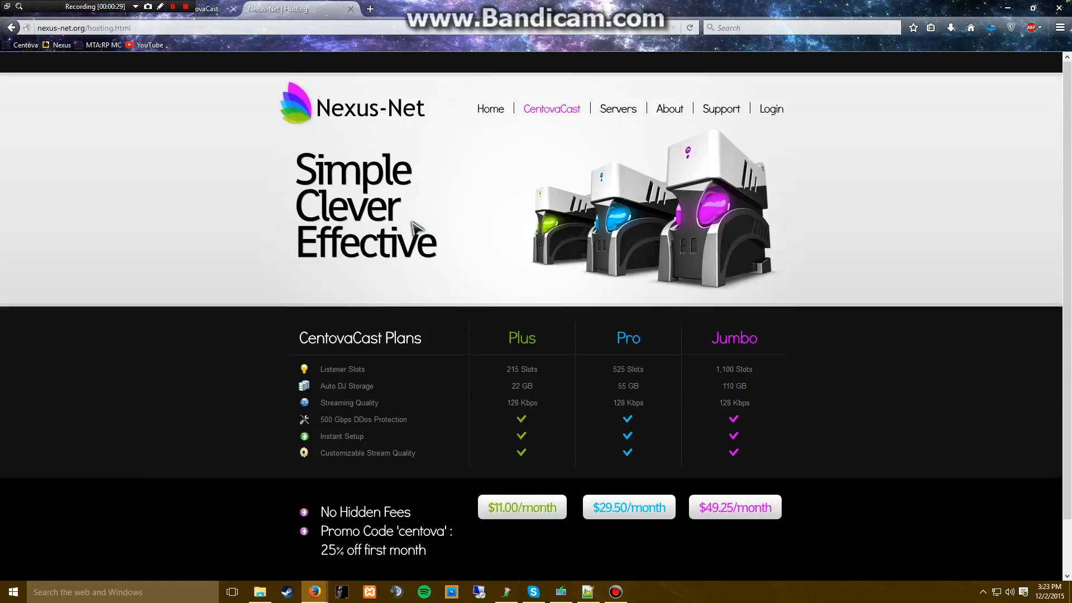
scroll(down, 3)
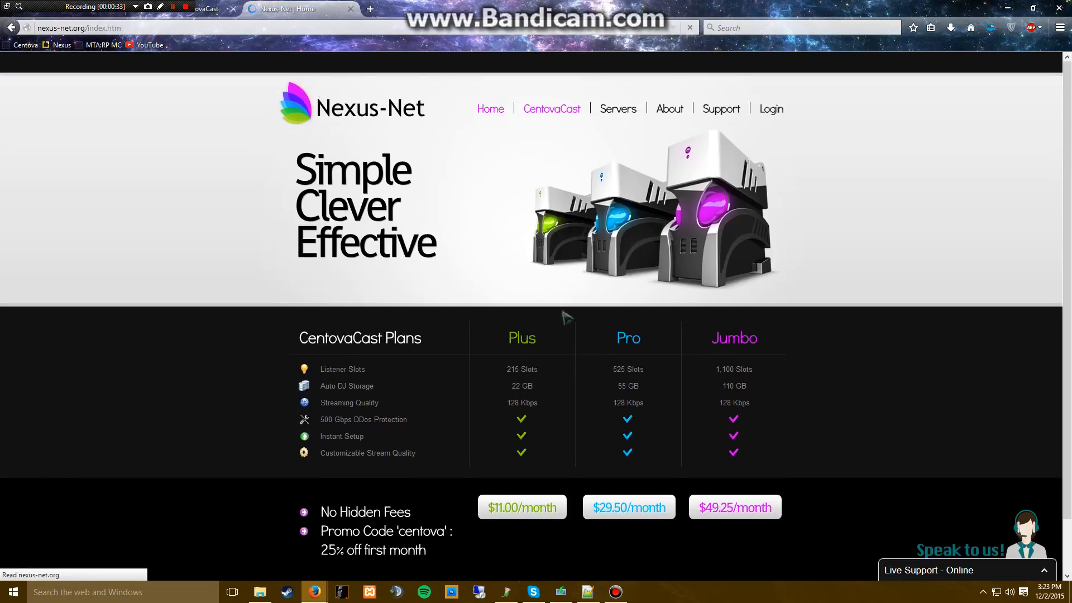
scroll(down, 3)
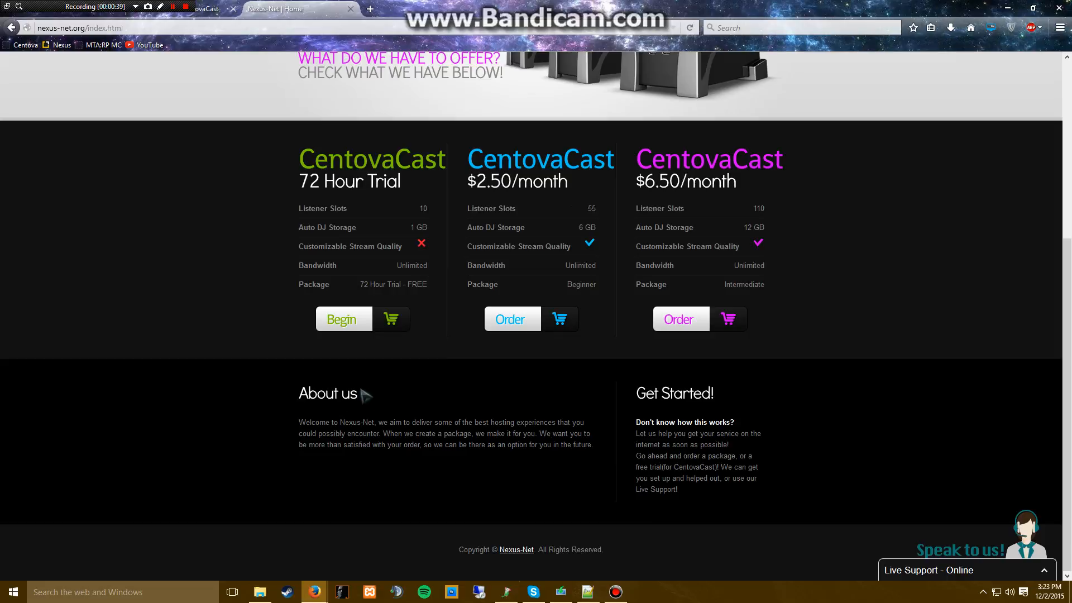
mouse_move(508, 311)
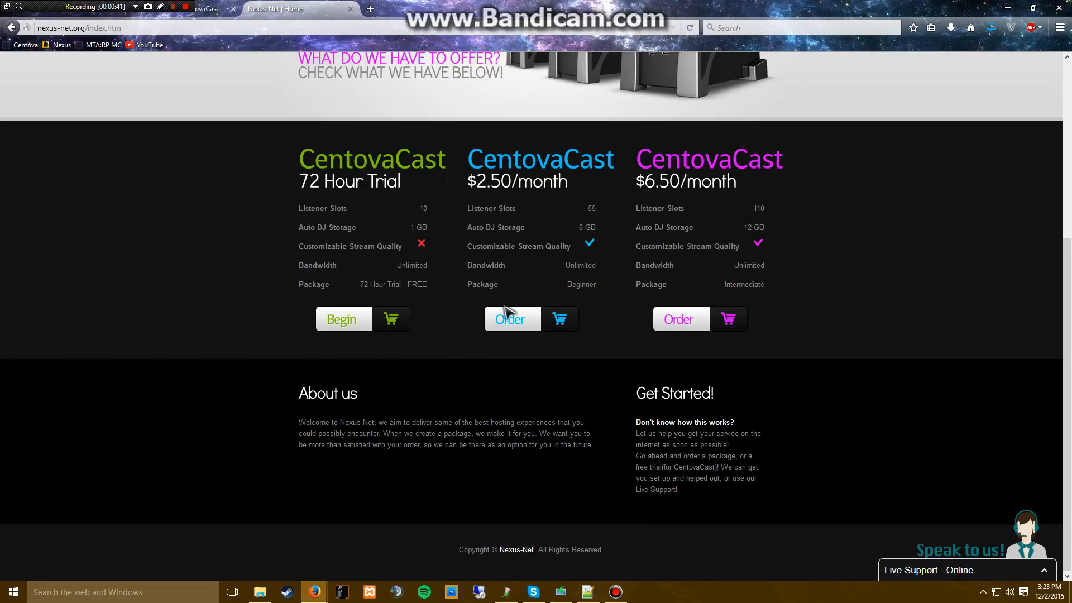
mouse_move(505, 312)
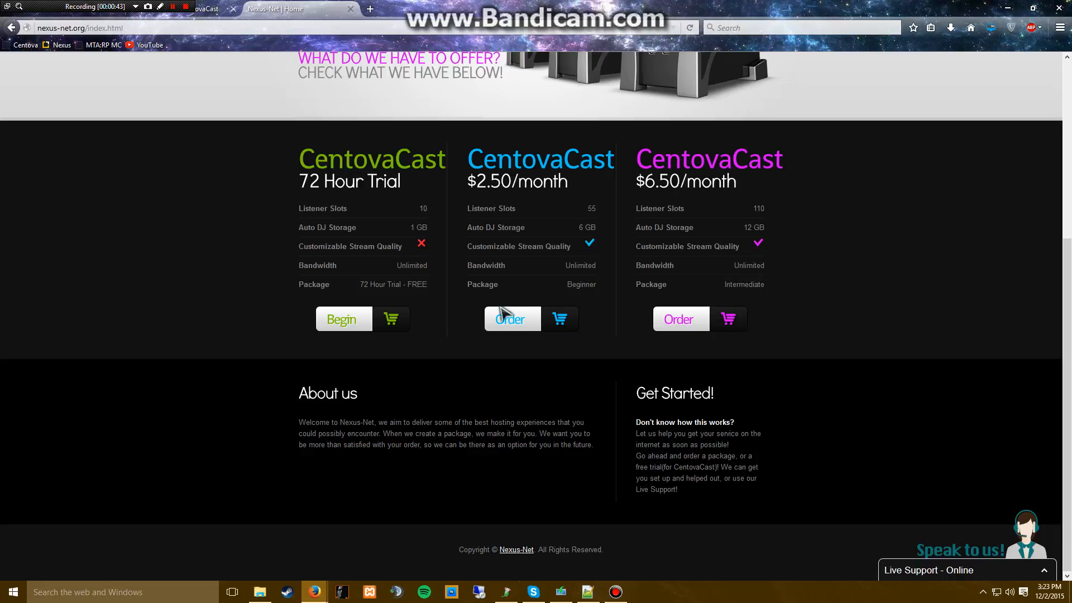
click(513, 319)
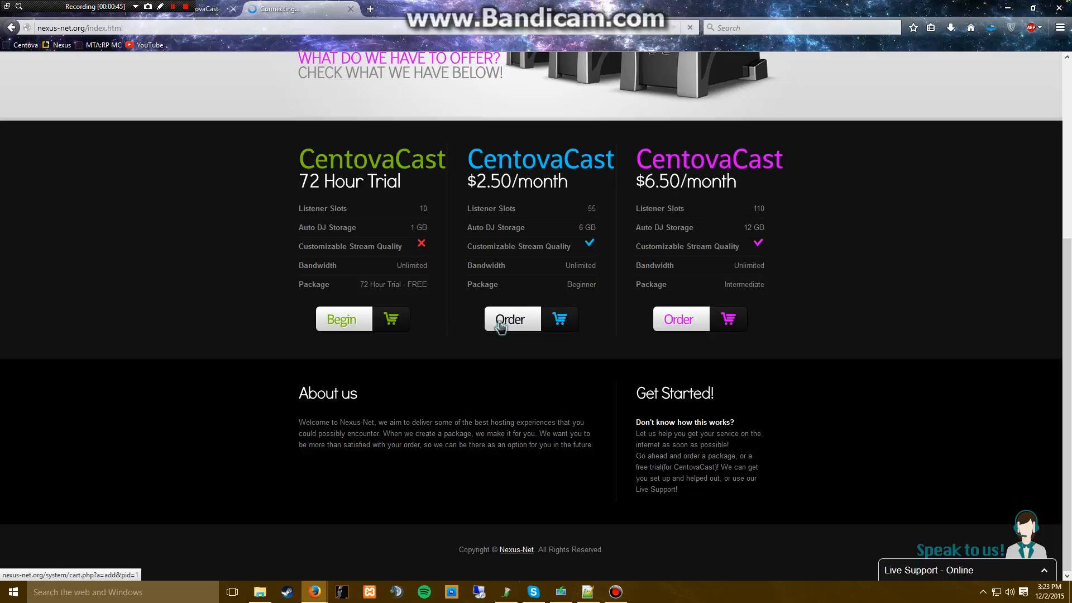
Keep the Beginner Pack at $2.50 USD monthly and review the Max bit rate choices, leaving 128
click(511, 319)
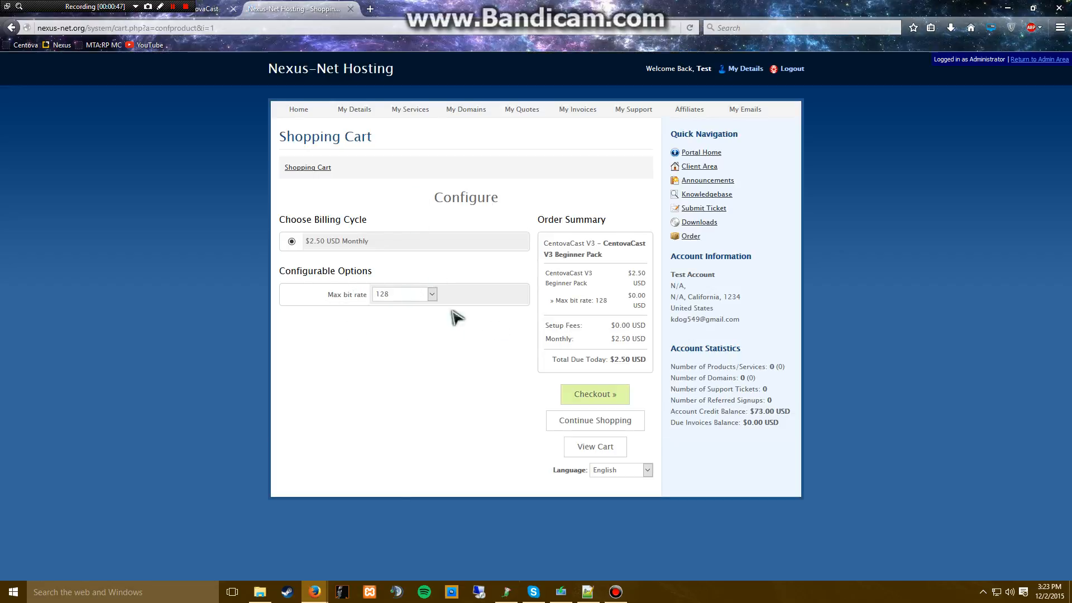
mouse_move(303, 257)
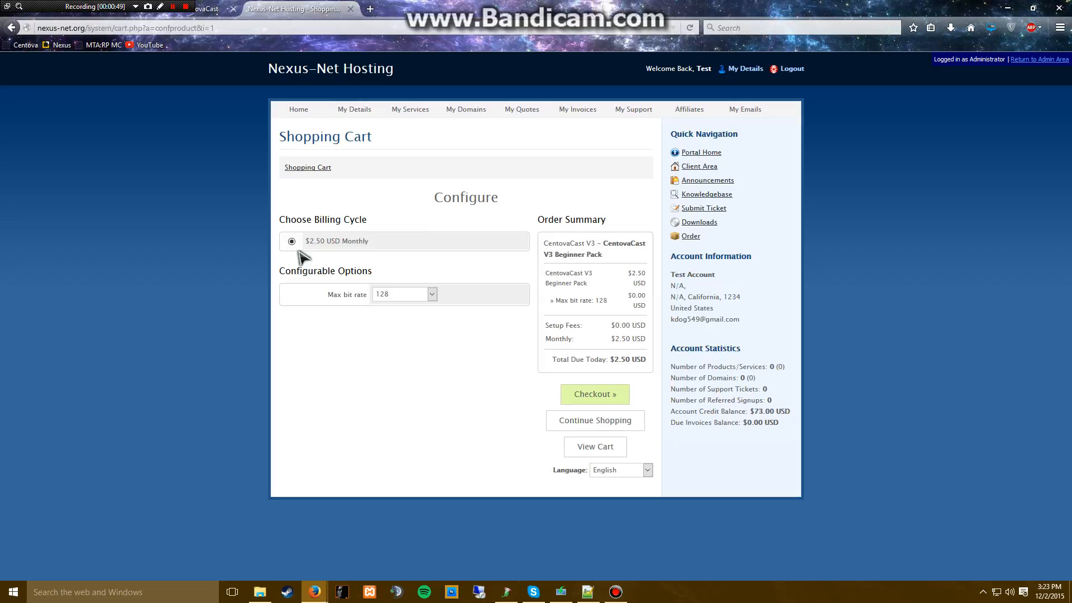
click(431, 294)
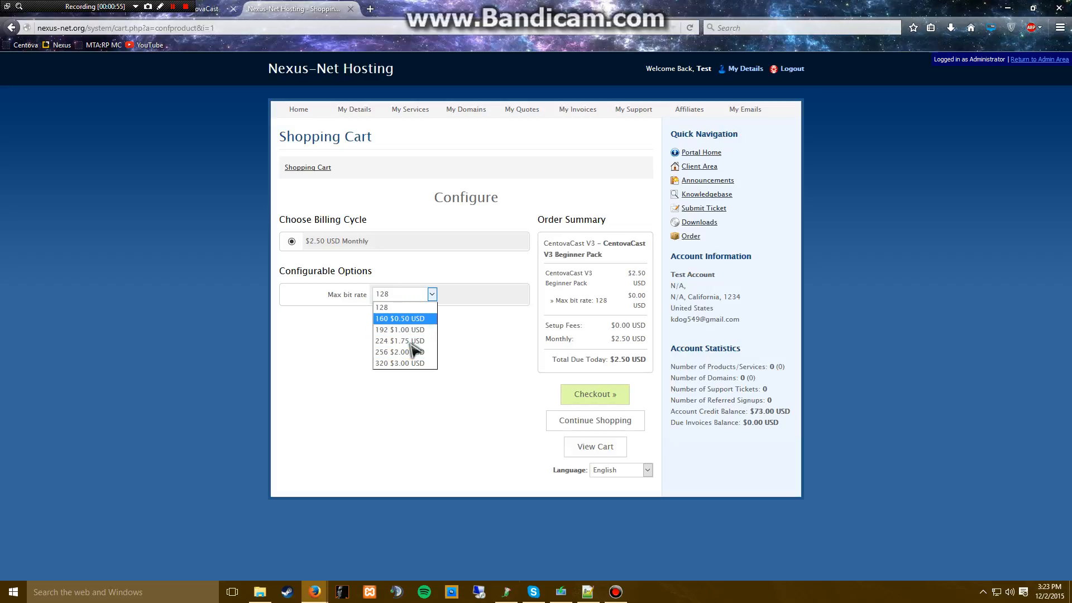
mouse_move(382, 307)
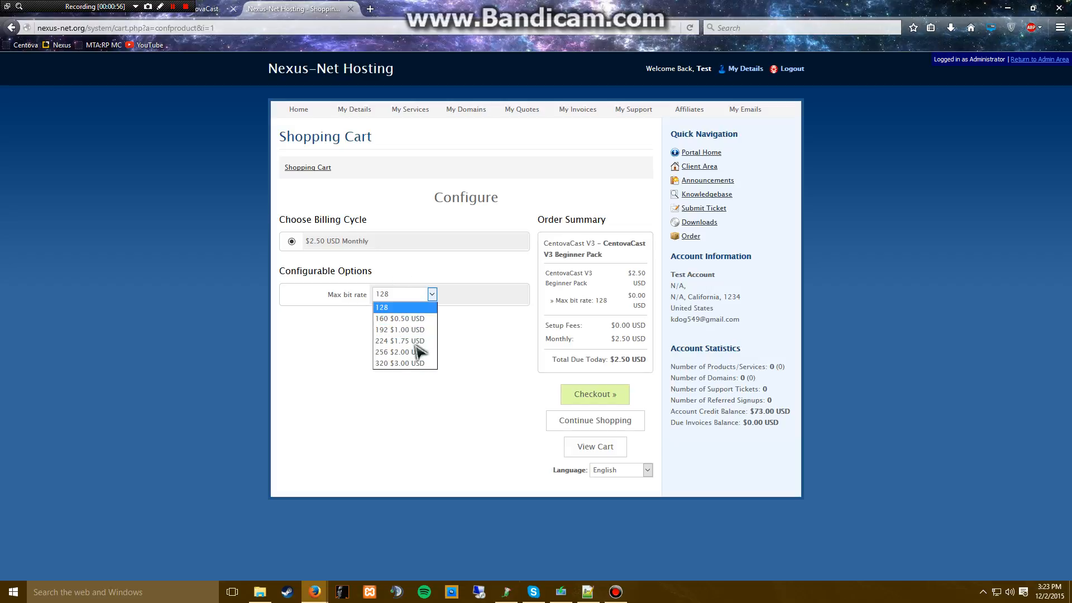
mouse_move(402, 363)
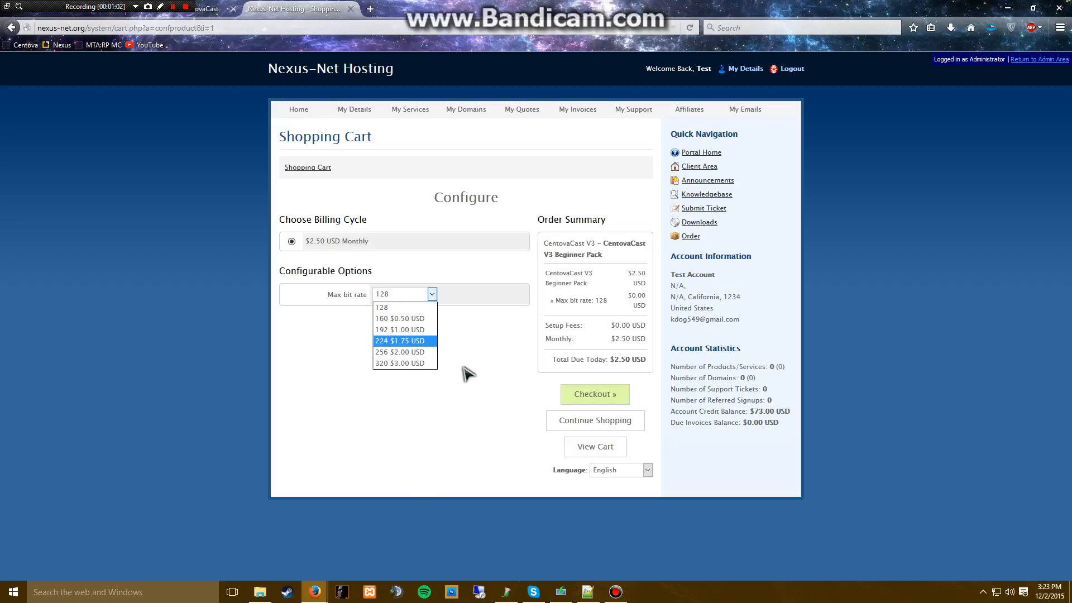
mouse_move(462, 386)
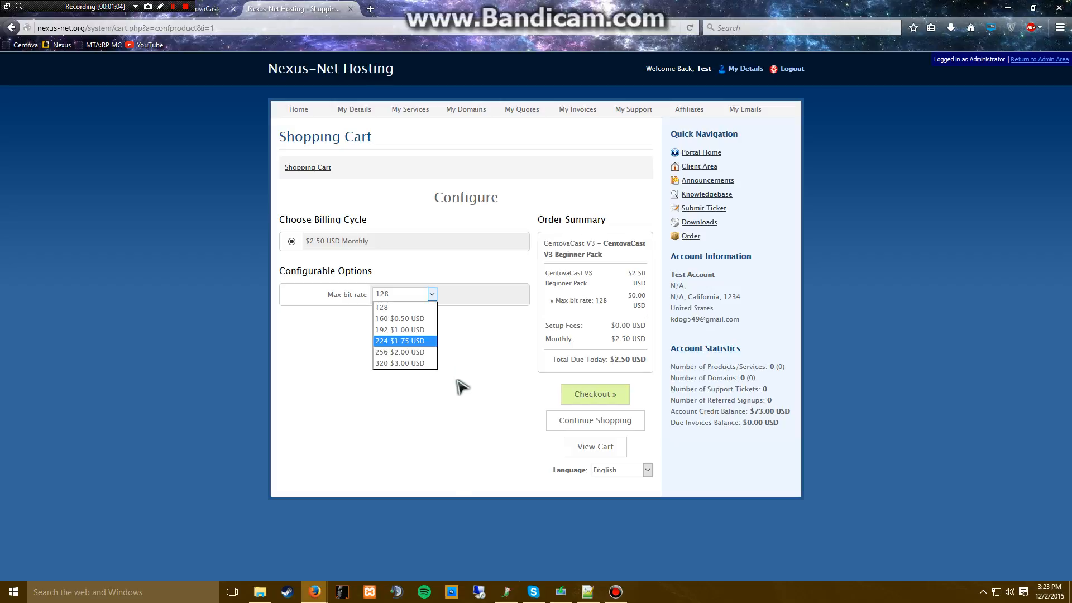
mouse_move(461, 310)
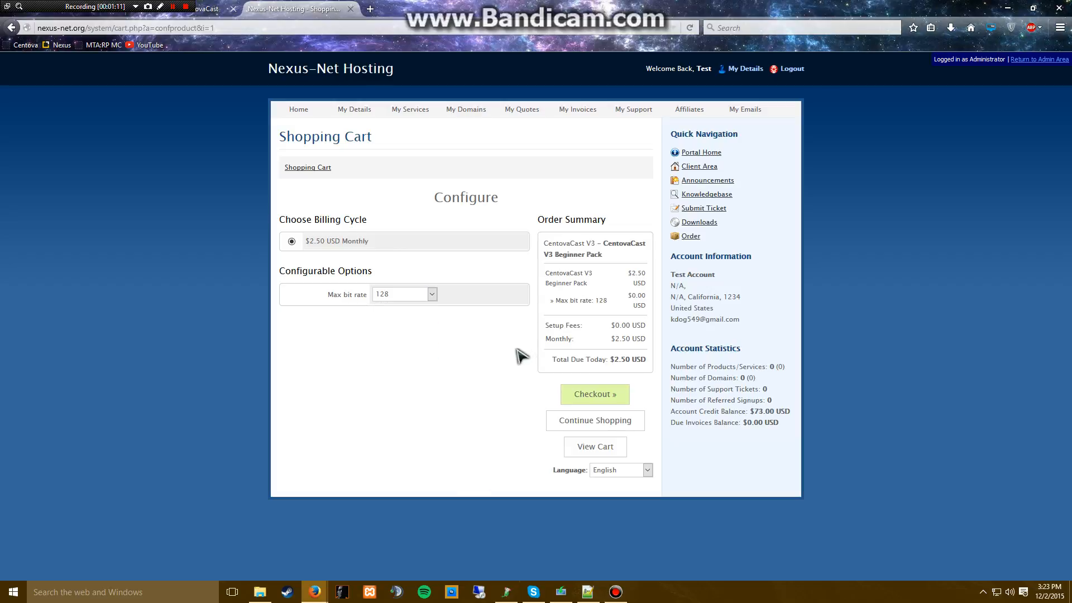
mouse_move(461, 376)
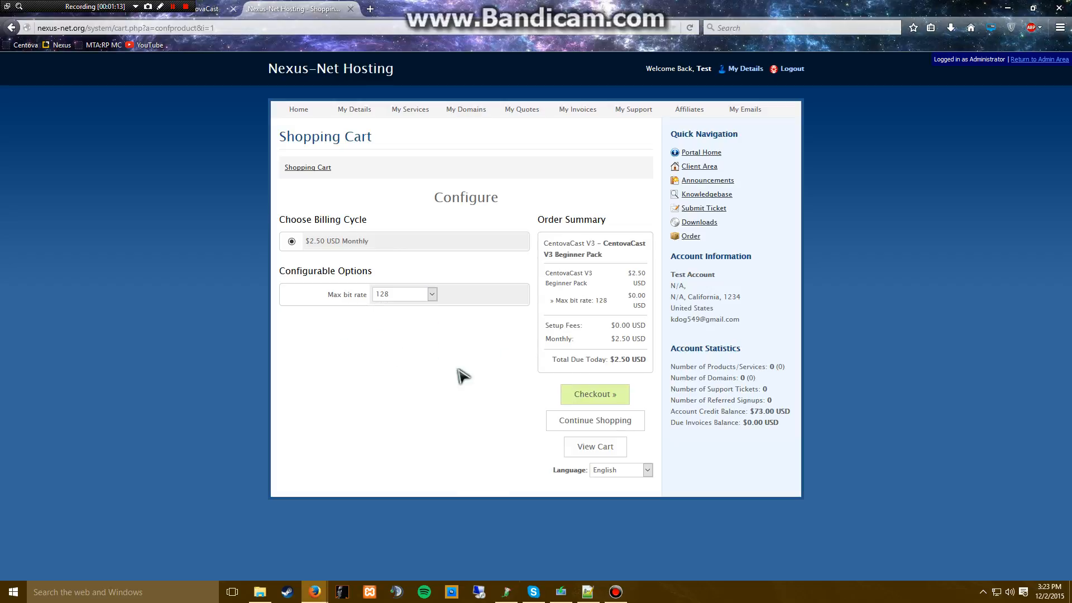
Check out the Beginner Pack order with PayPal and complete the order
click(594, 394)
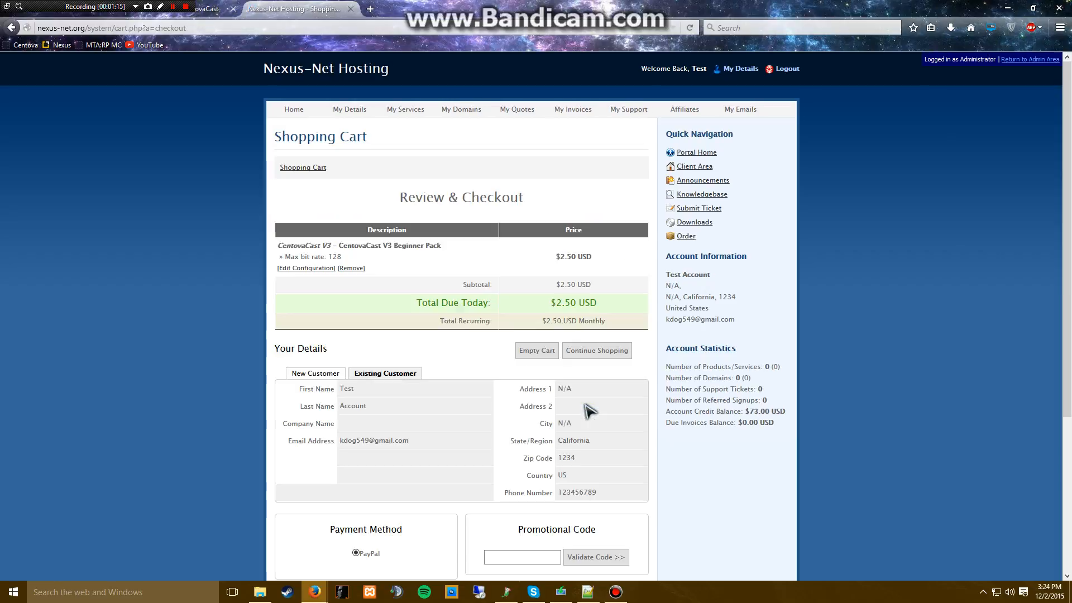
scroll(down, 3)
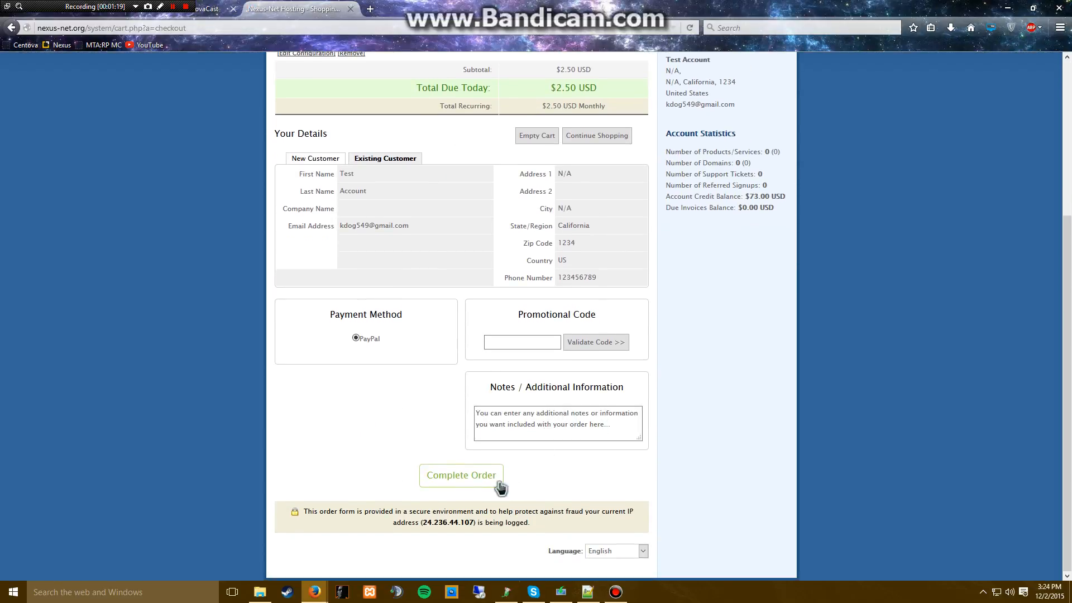
click(462, 475)
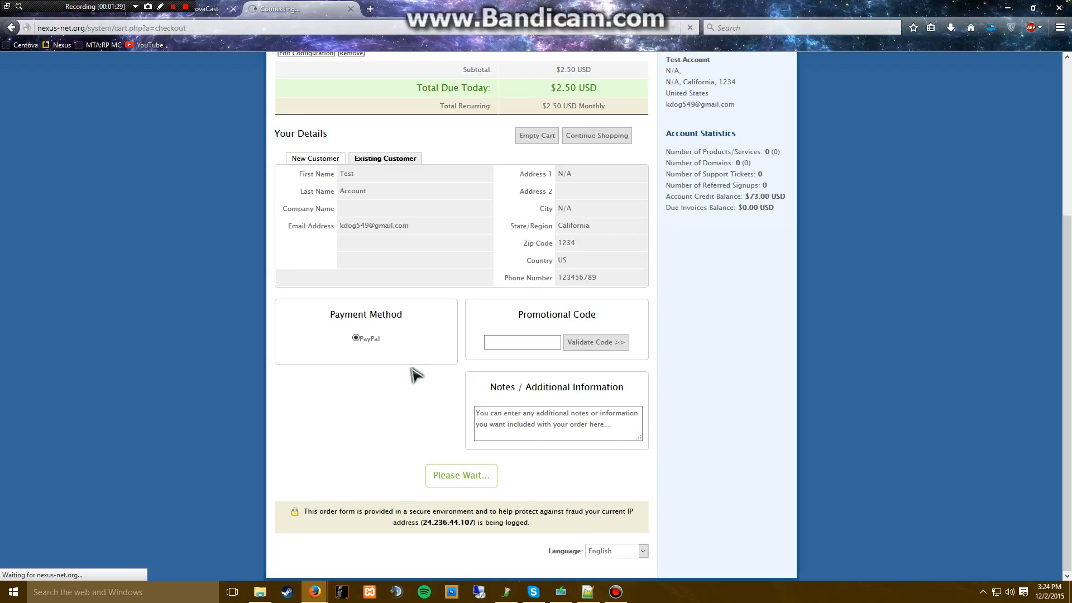
mouse_move(383, 359)
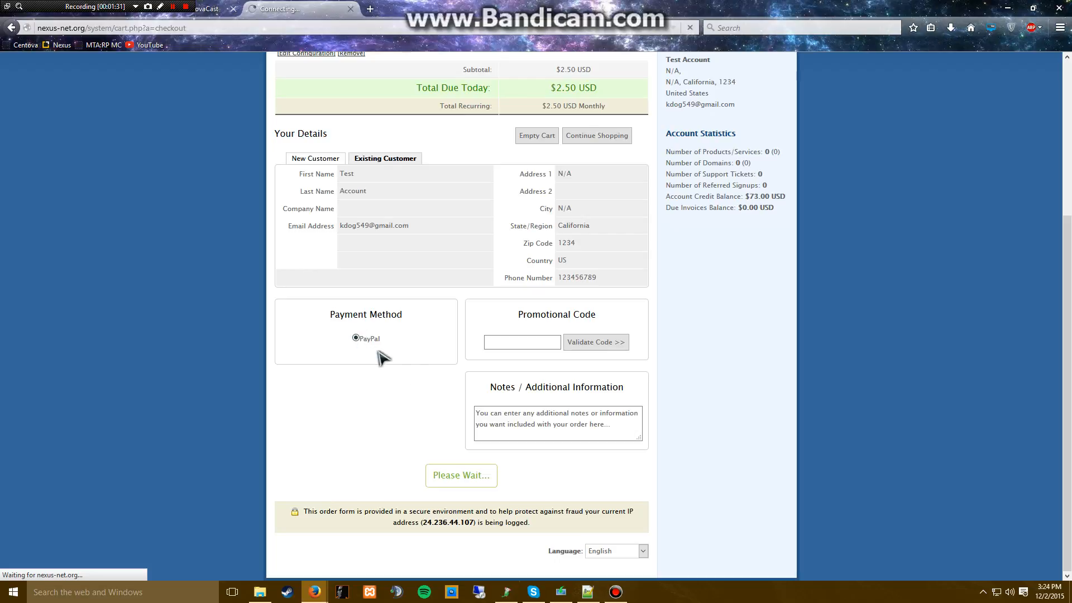
mouse_move(393, 381)
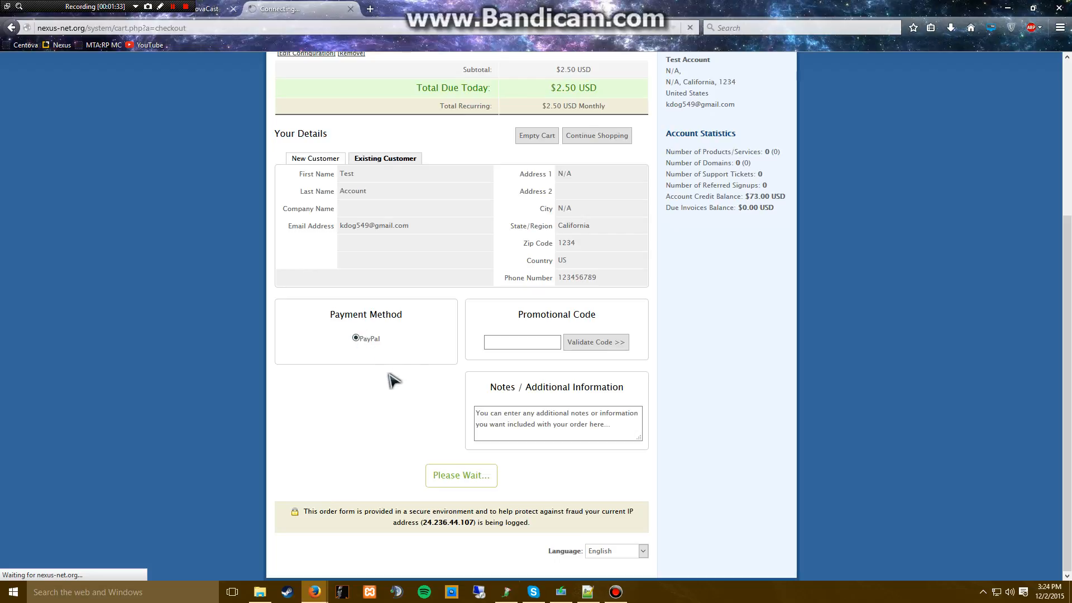
mouse_move(402, 354)
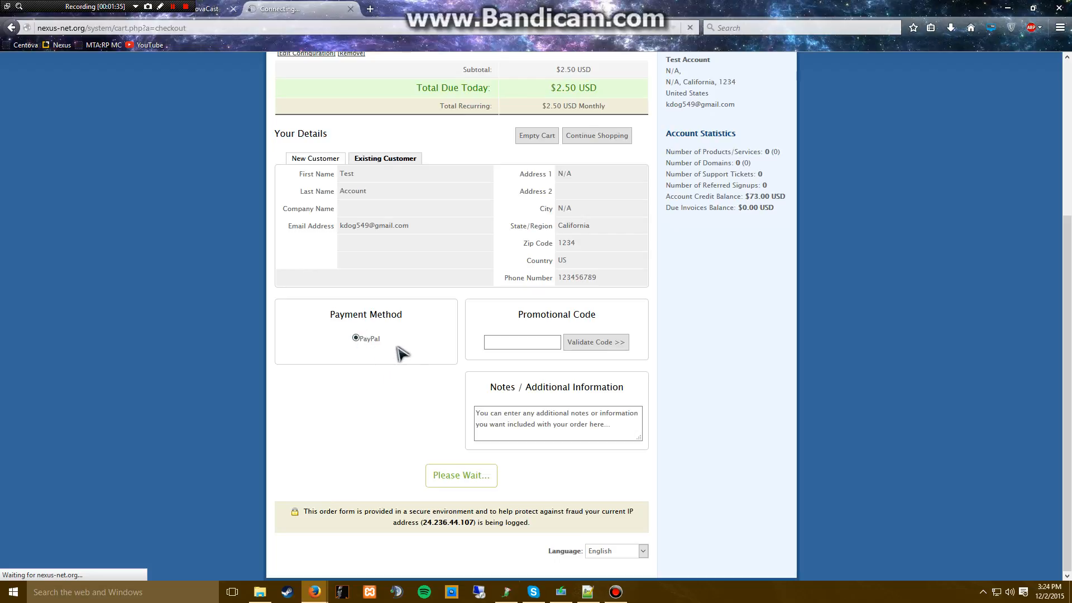
mouse_move(701, 196)
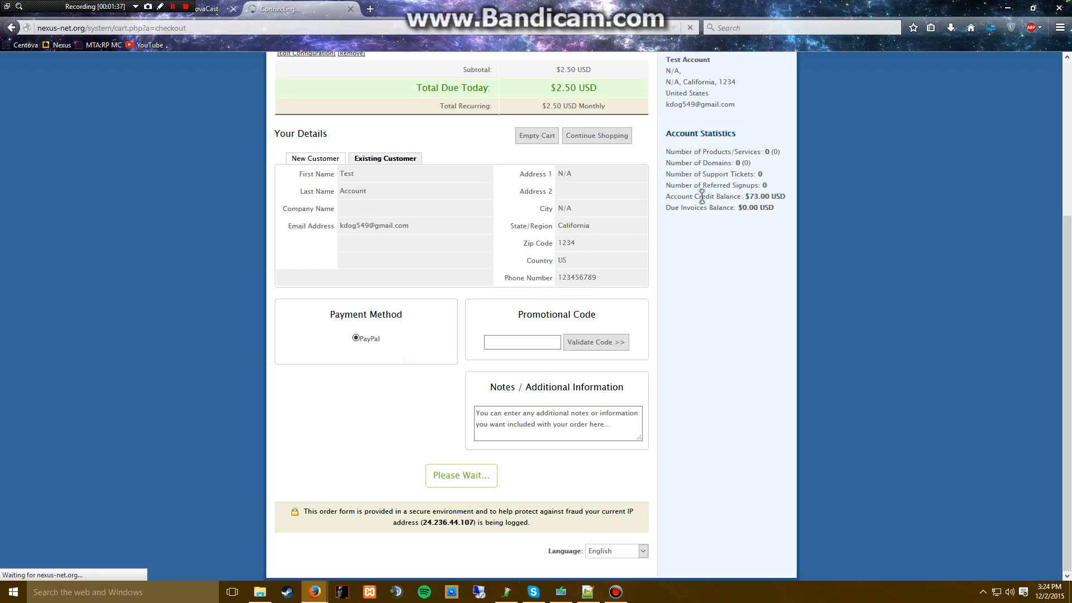
mouse_move(437, 341)
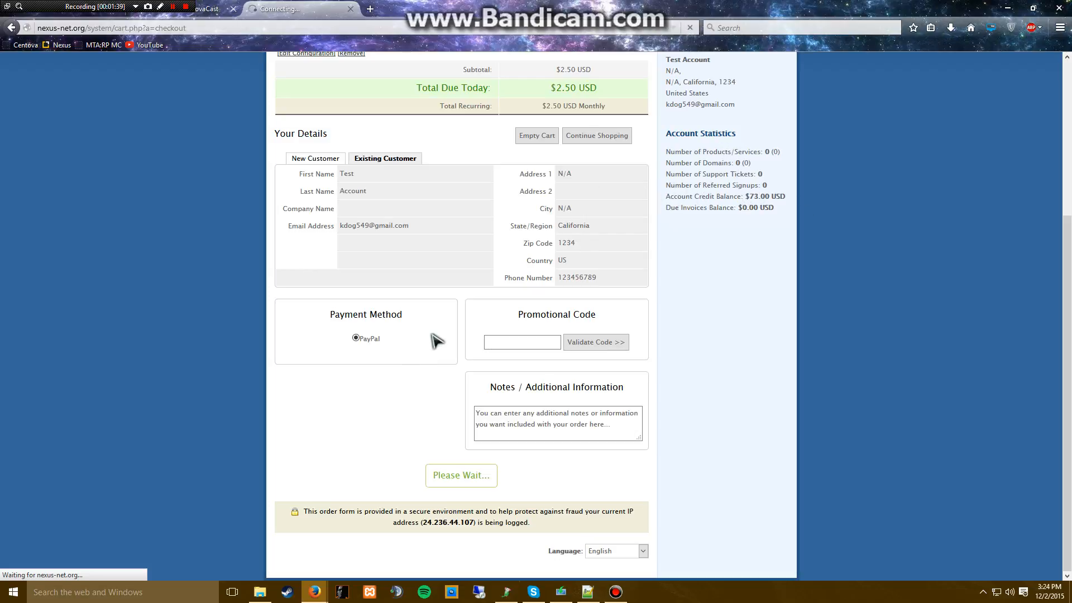
mouse_move(744, 199)
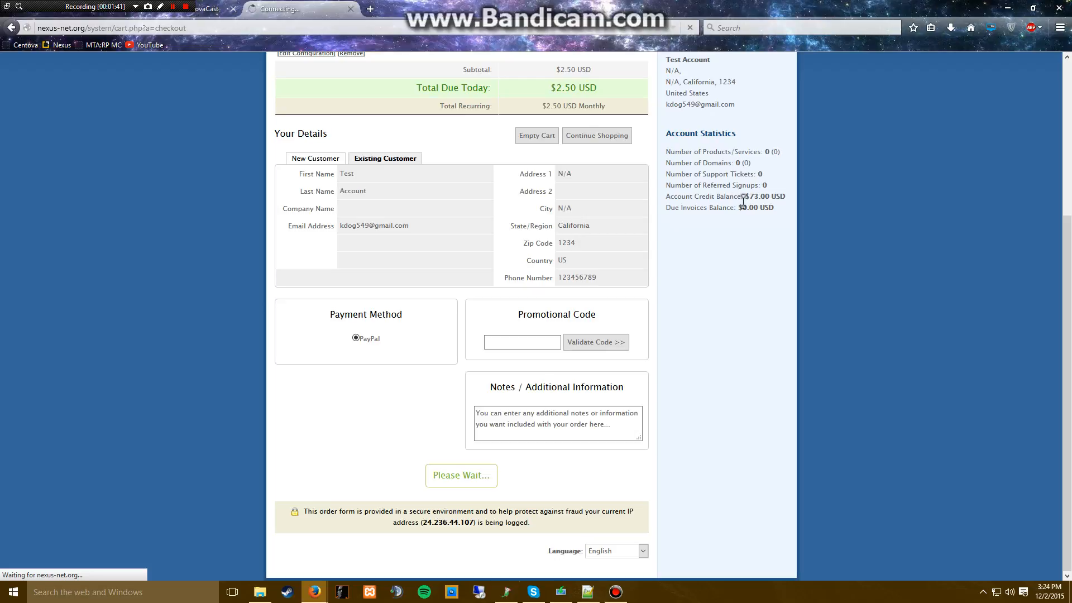
mouse_move(742, 225)
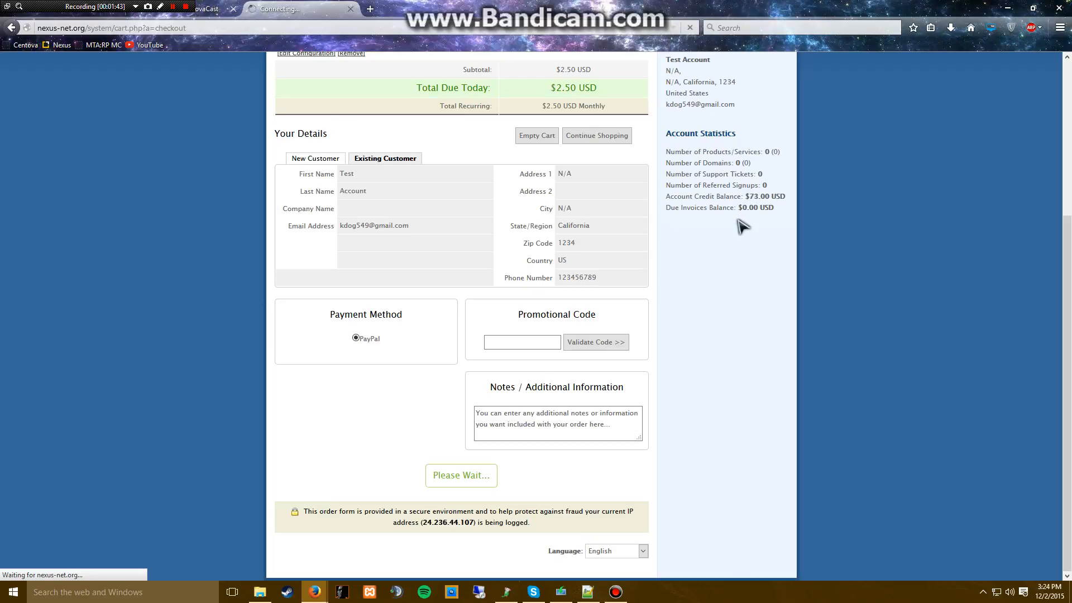
mouse_move(719, 231)
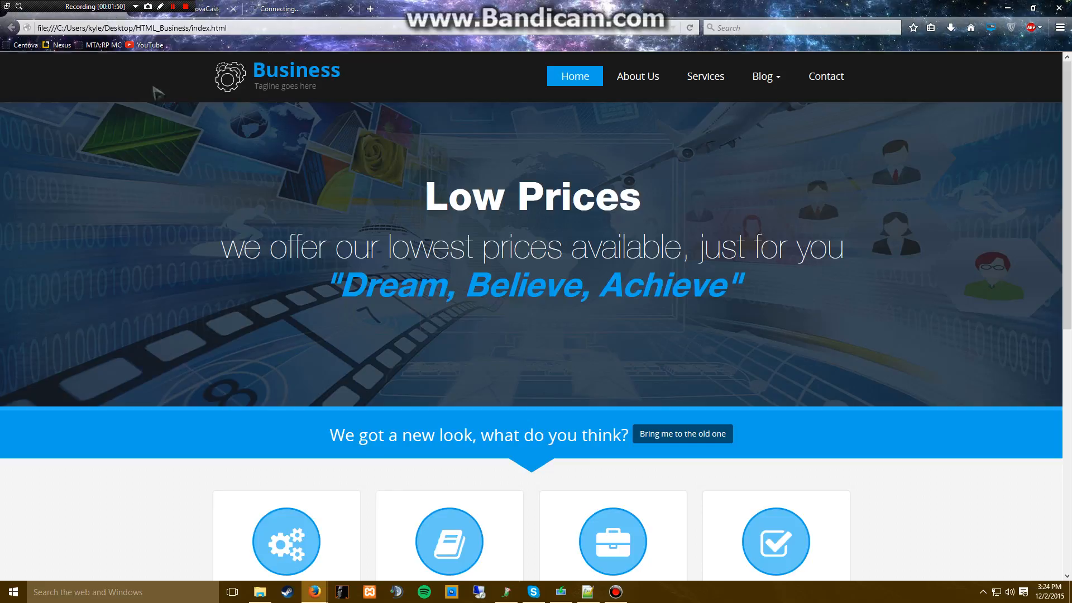
Browse the template page down to the service boxes, About Us and Get Started, then return to the billing portal
scroll(down, 3)
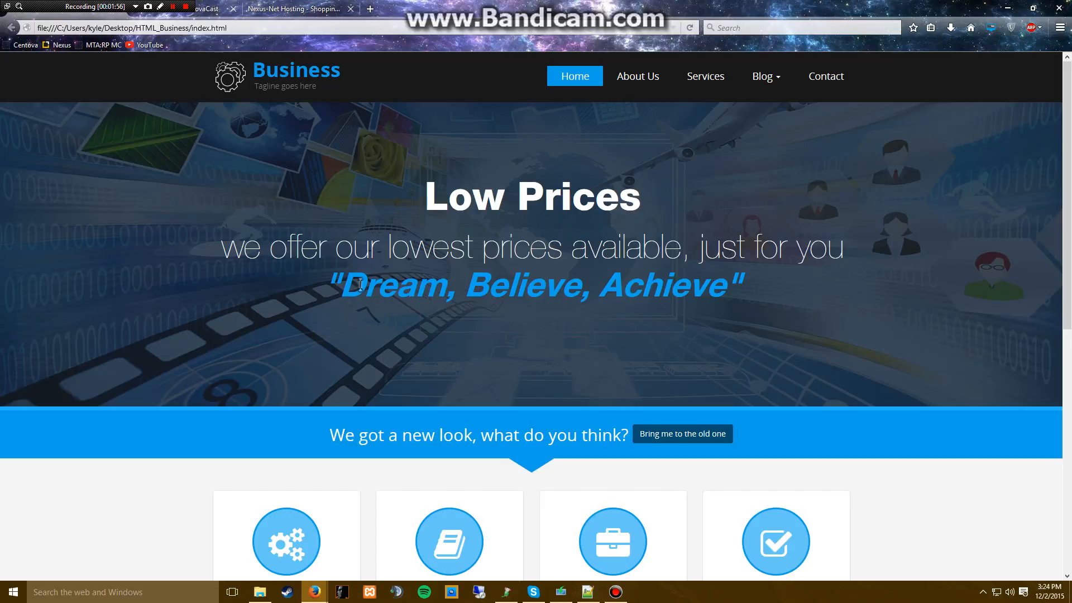
mouse_move(409, 86)
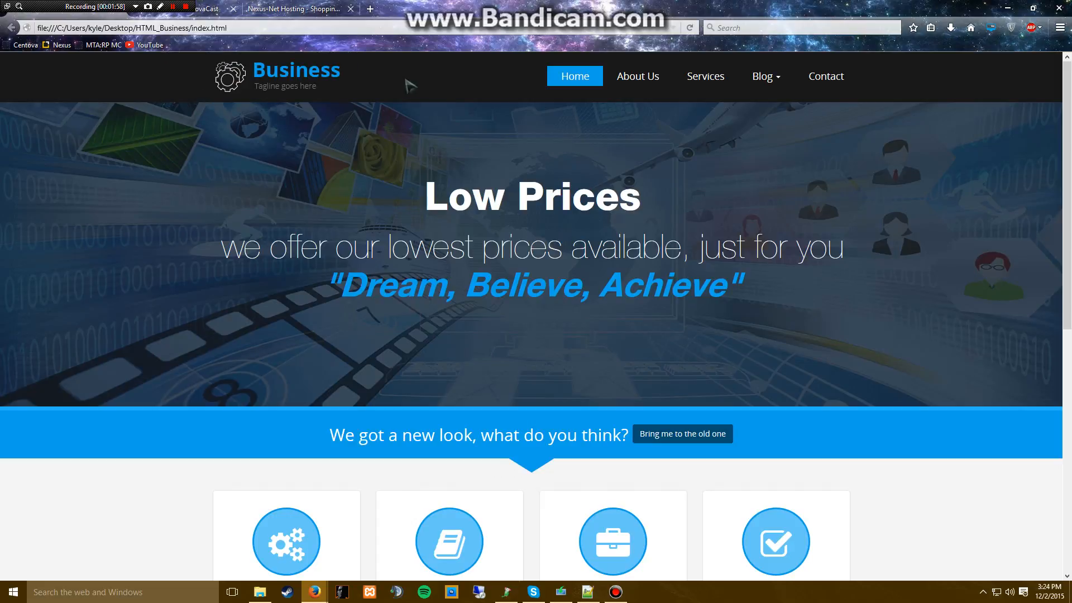
scroll(down, 3)
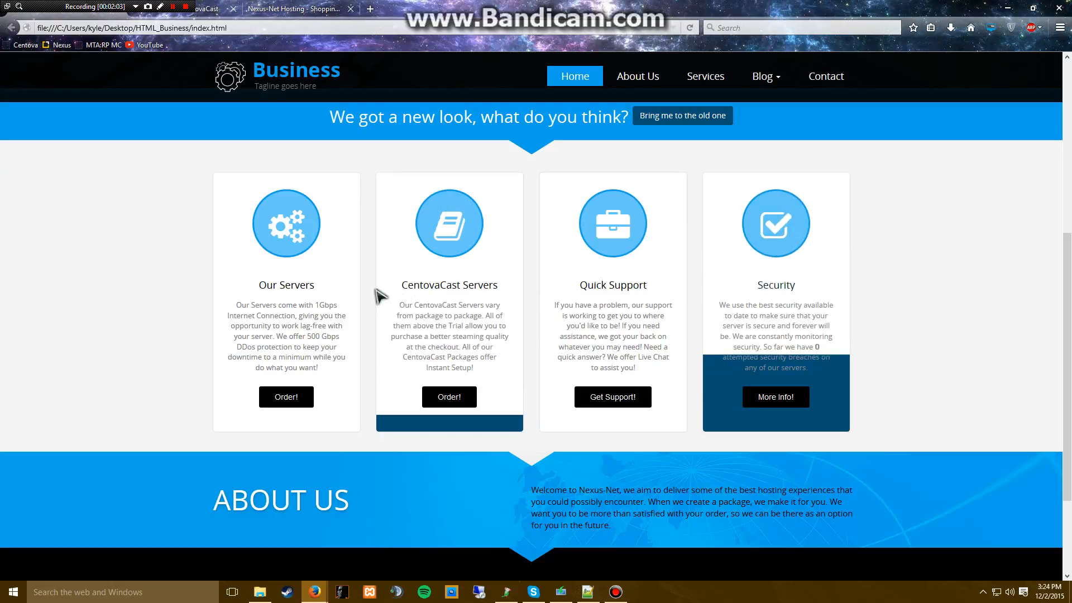
scroll(down, 3)
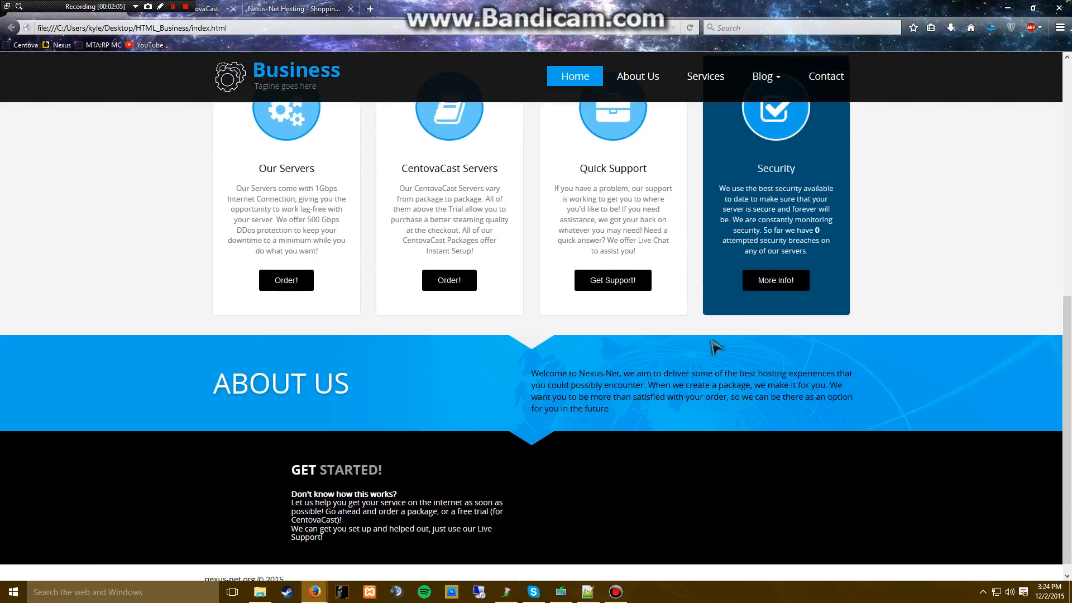
click(297, 8)
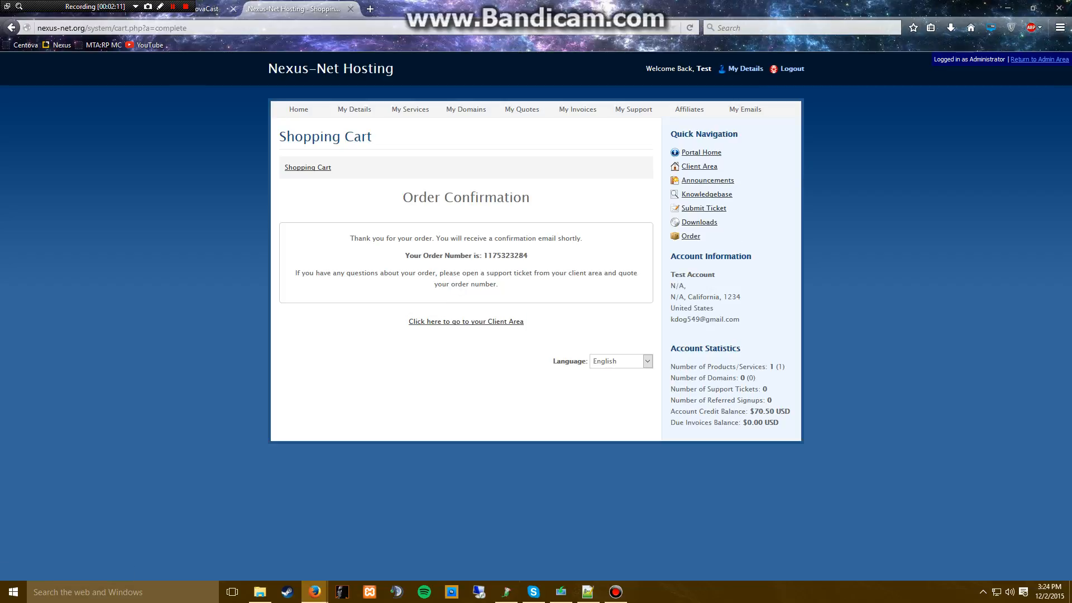
mouse_move(946, 291)
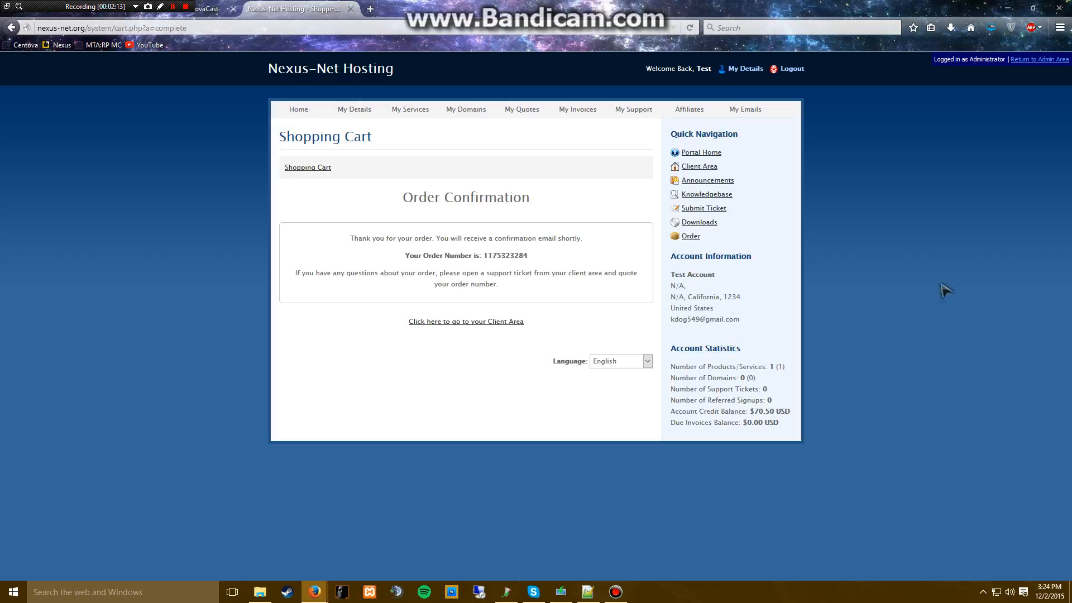
Go to the Client Area and view the CentovaCast V3 Beginner Pack service details
click(466, 322)
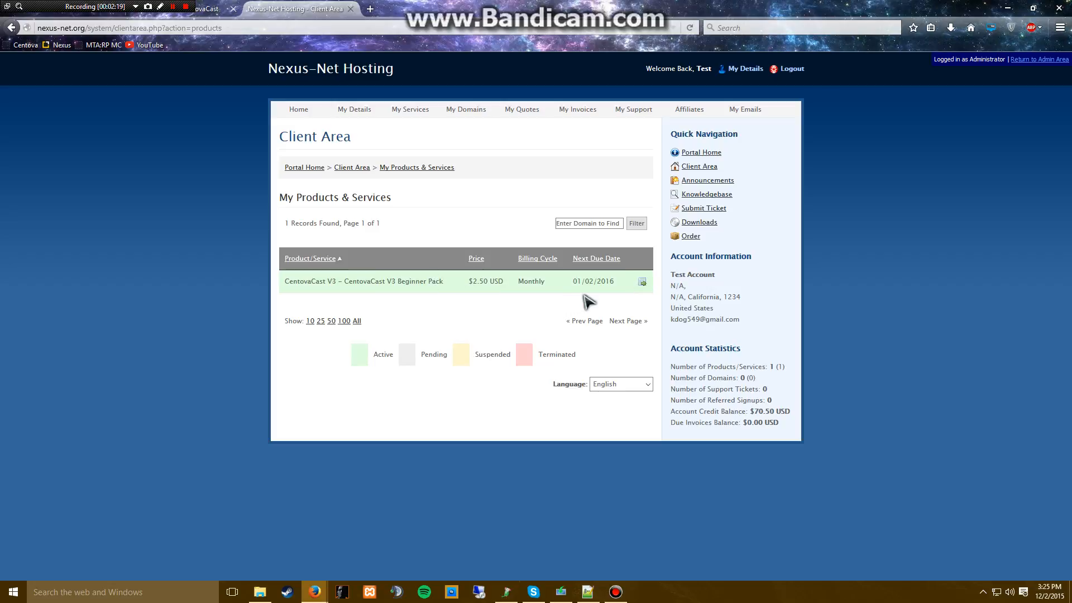
click(641, 281)
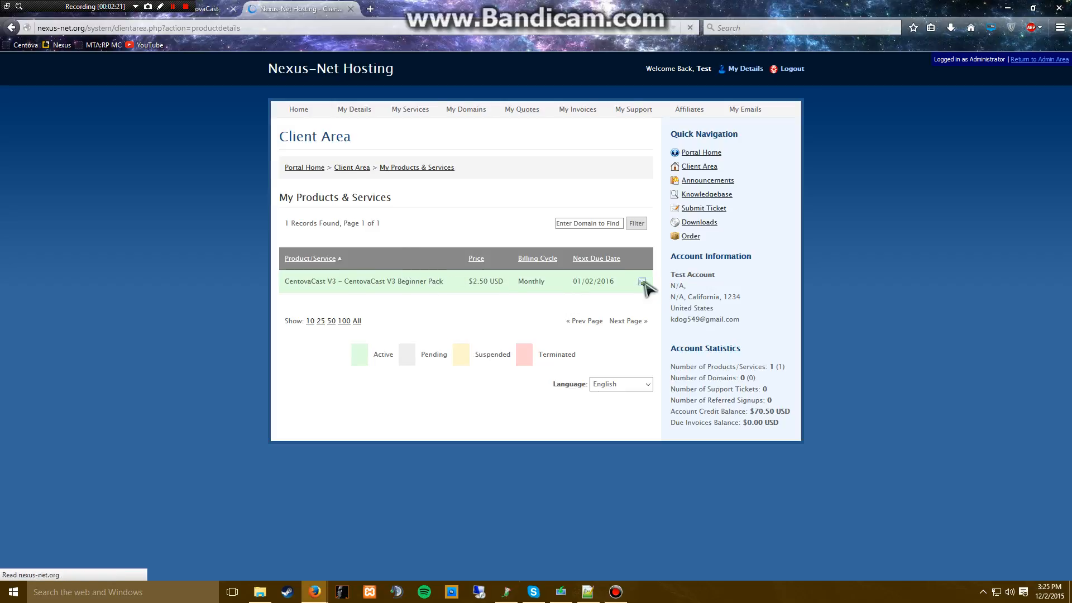
click(641, 281)
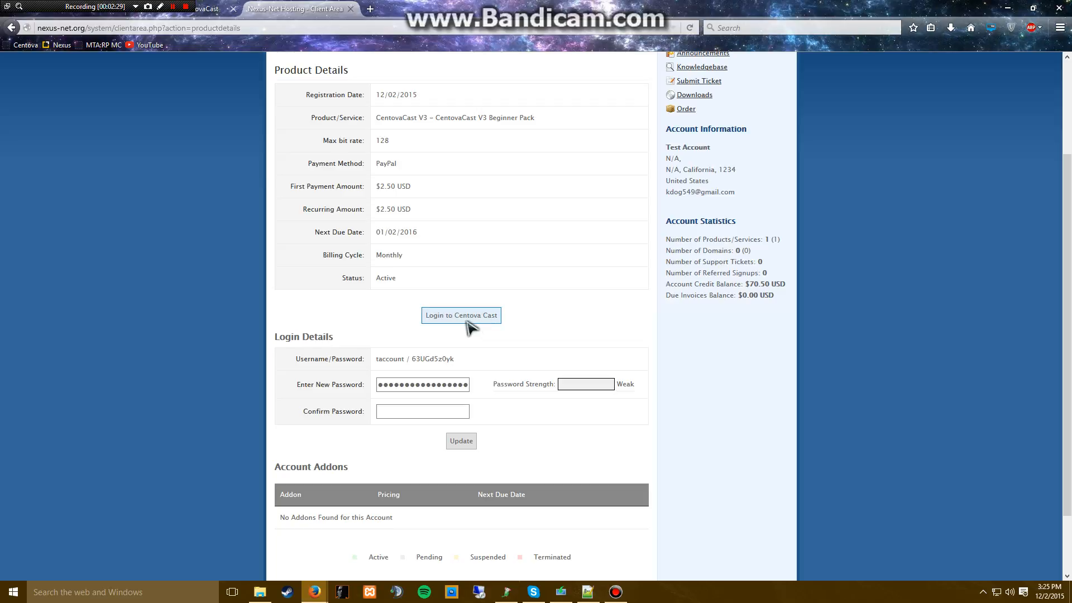
Log in to the stream's Centova Cast client panel showing the Account Overview
click(461, 315)
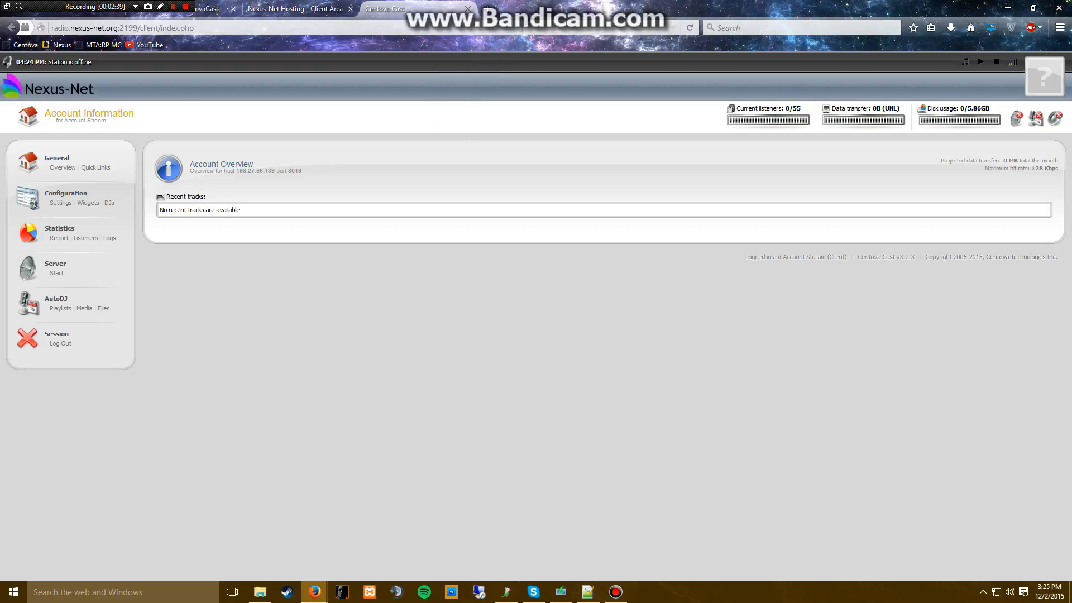
click(1023, 6)
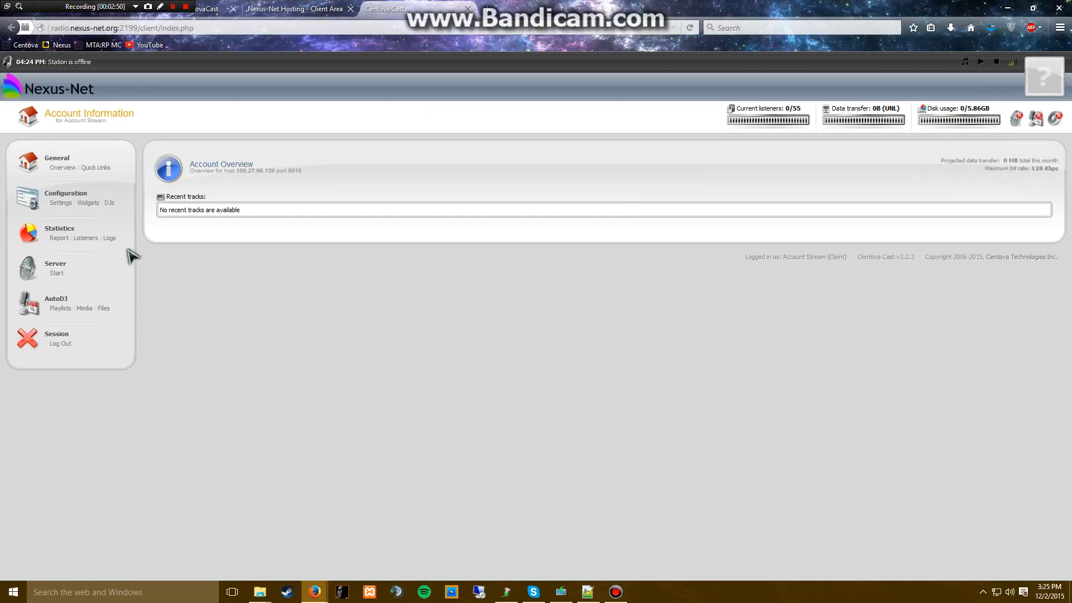
mouse_move(109, 319)
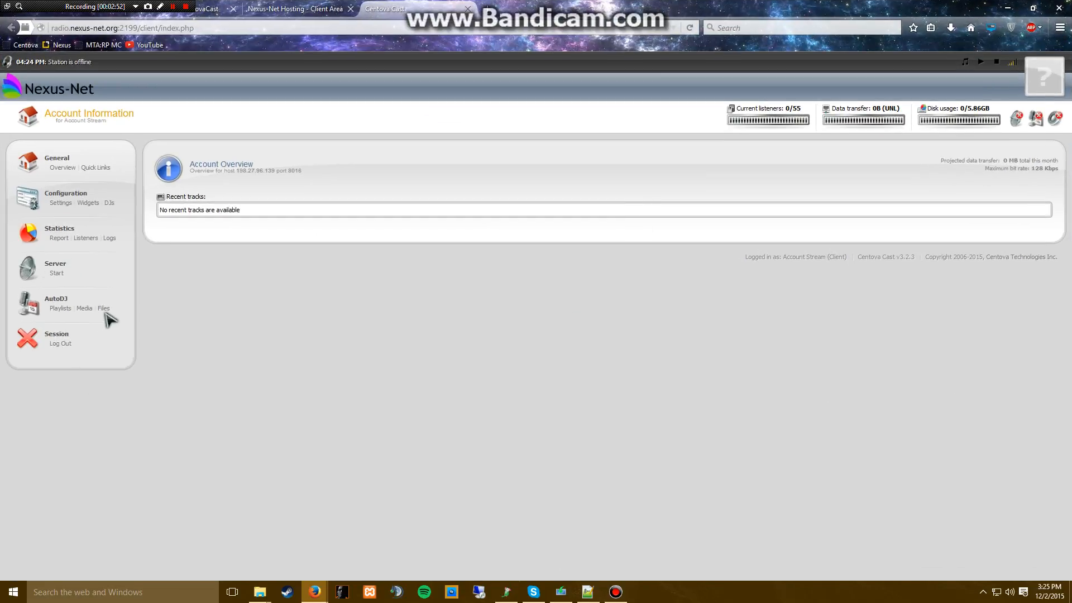
Upload Kanye West - Stronger.mp3 into the media folder via the File Manager
click(102, 309)
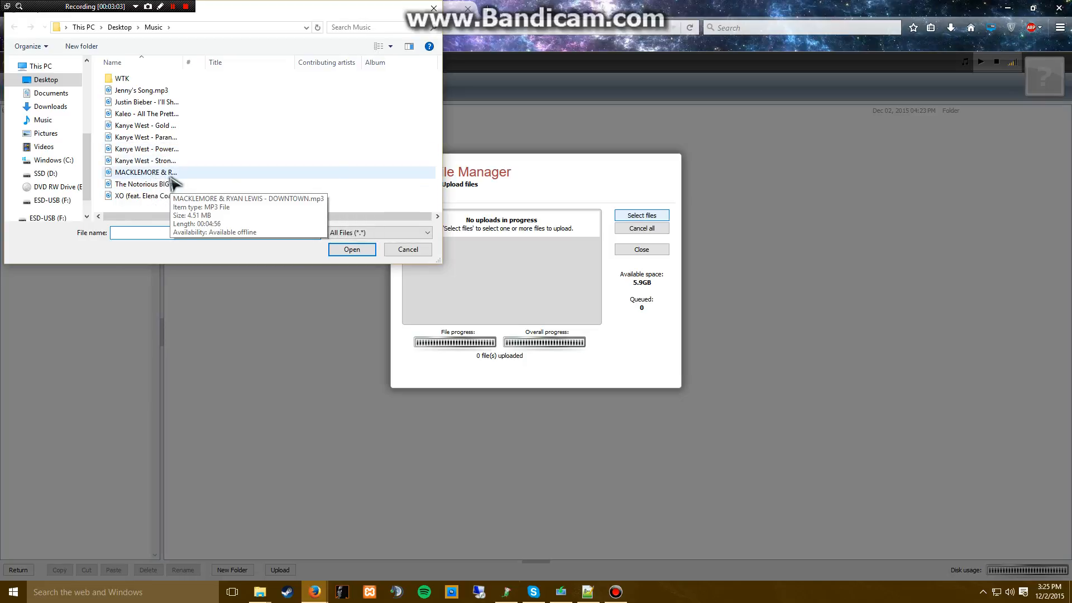
click(145, 183)
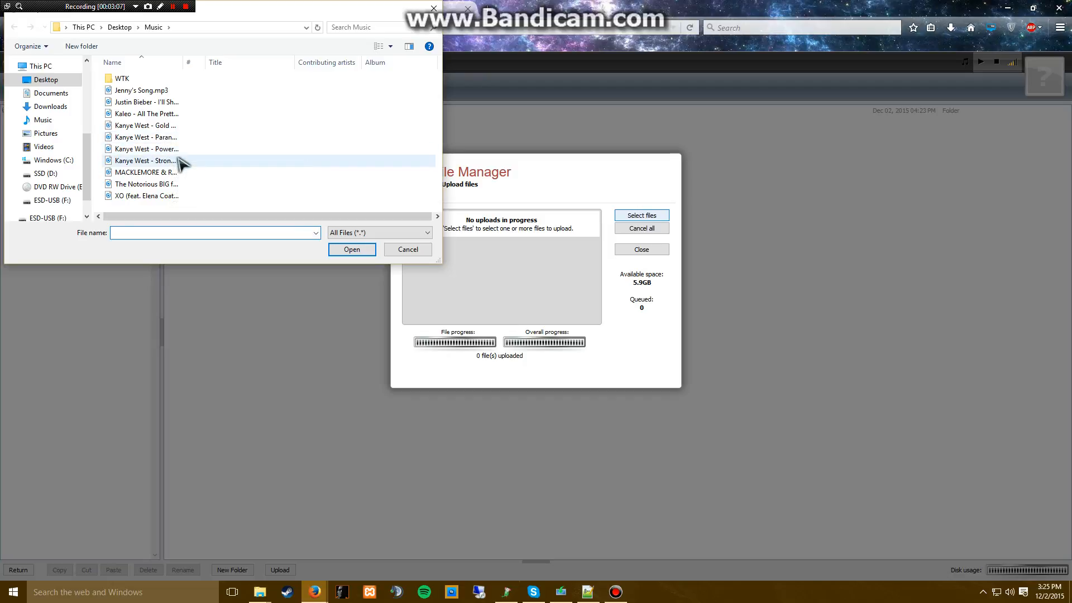
click(352, 249)
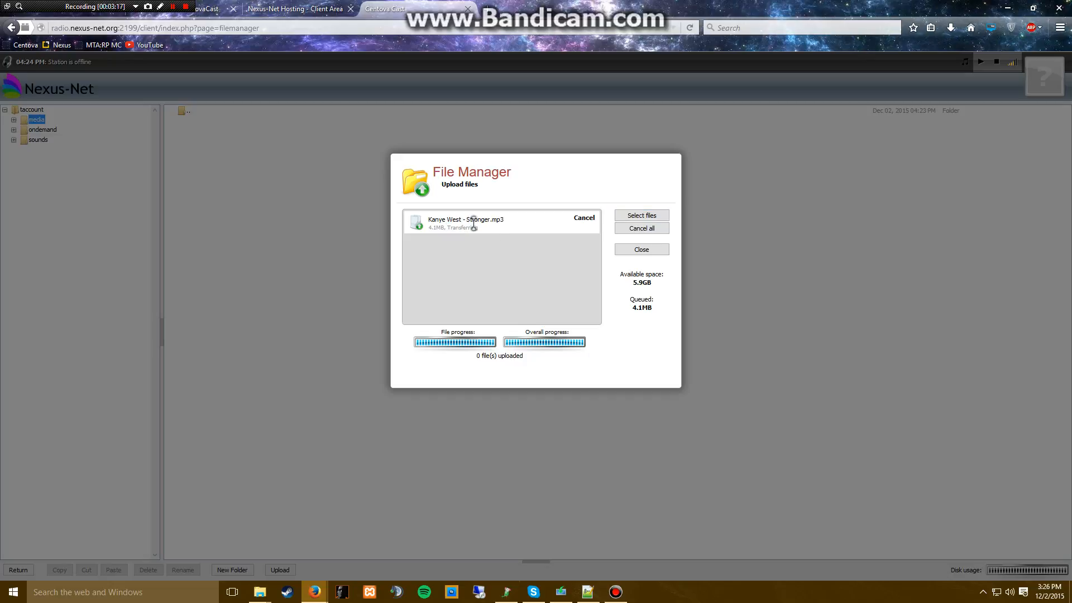
mouse_move(477, 245)
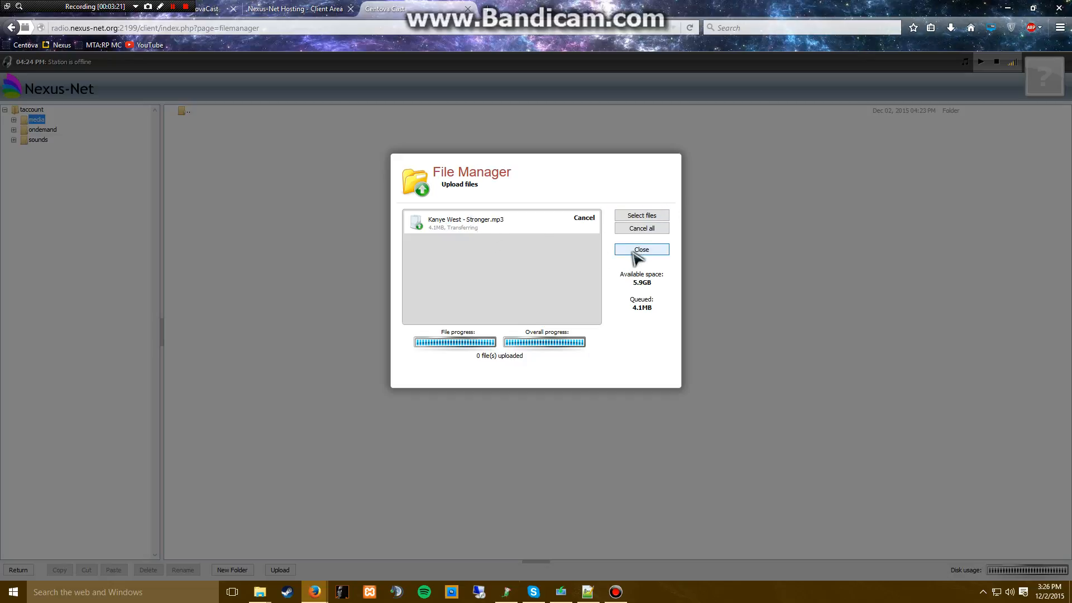
mouse_move(574, 301)
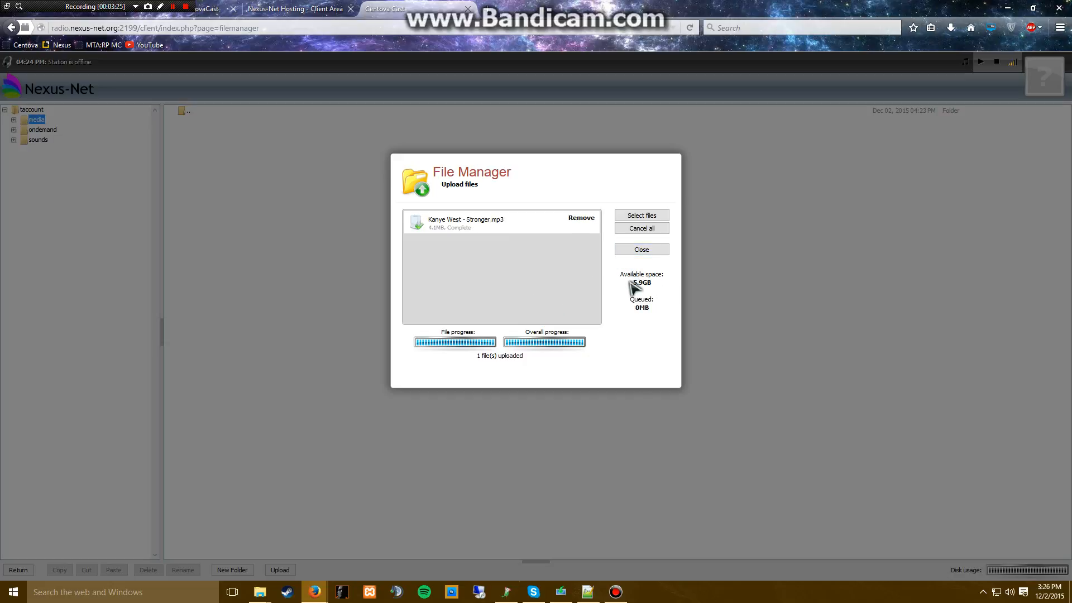
mouse_move(632, 294)
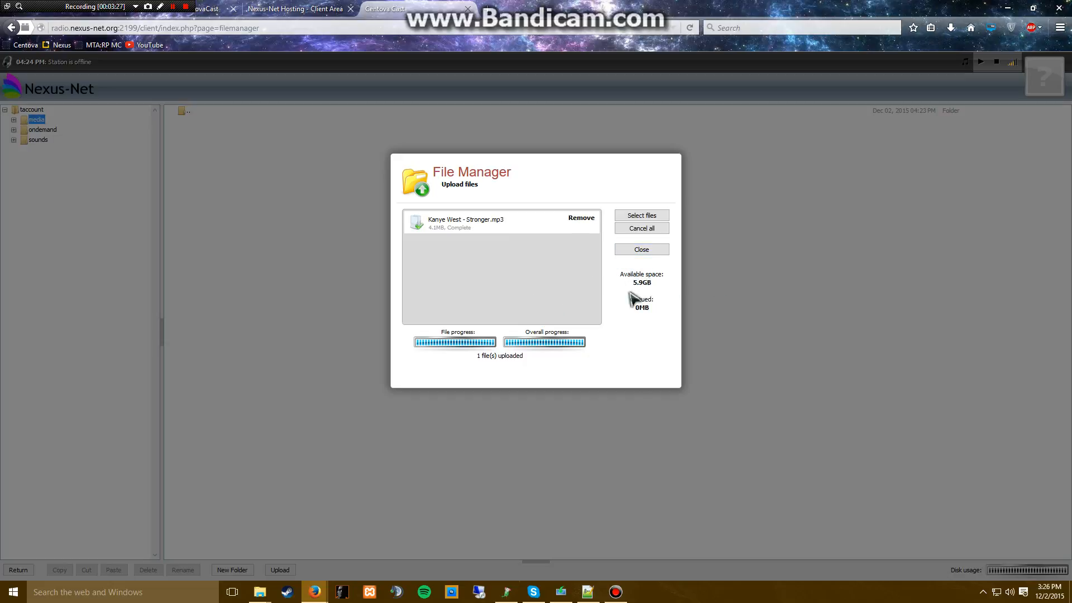
click(641, 249)
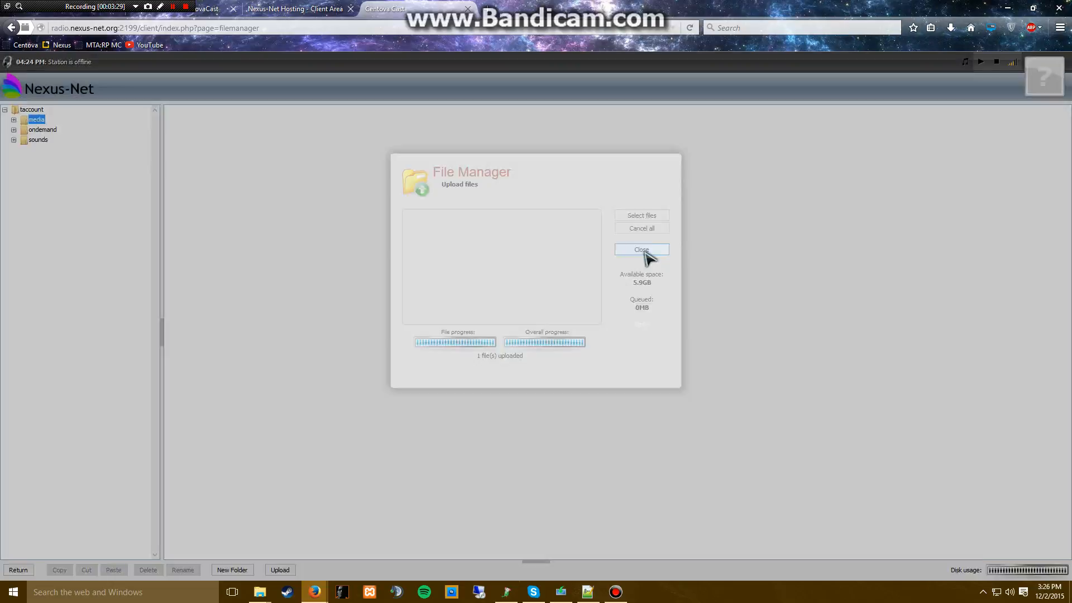
Return from the File Manager to the Account Overview
click(641, 249)
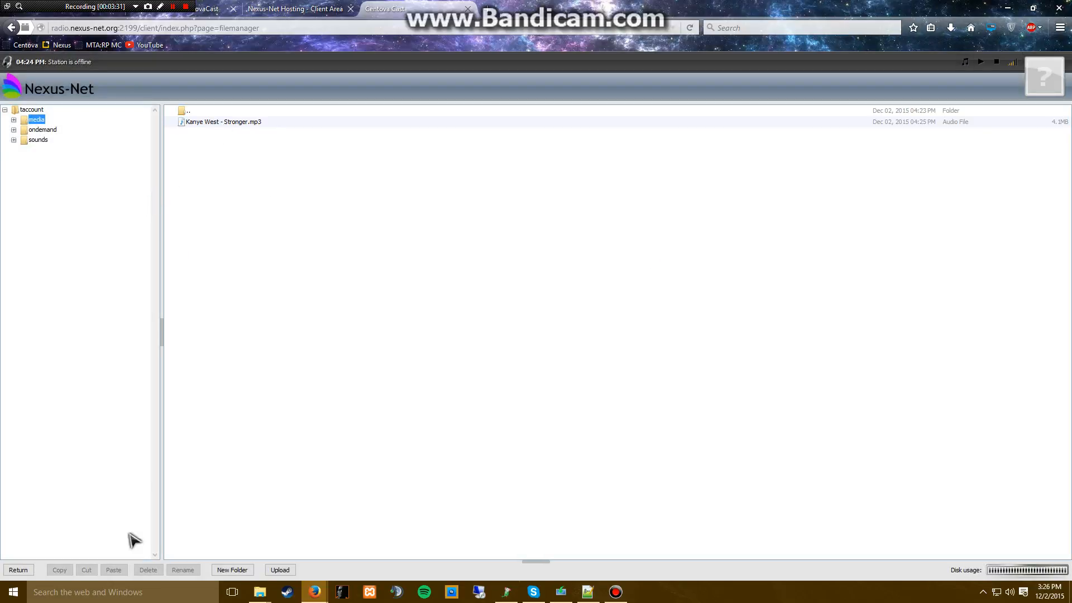
mouse_move(220, 156)
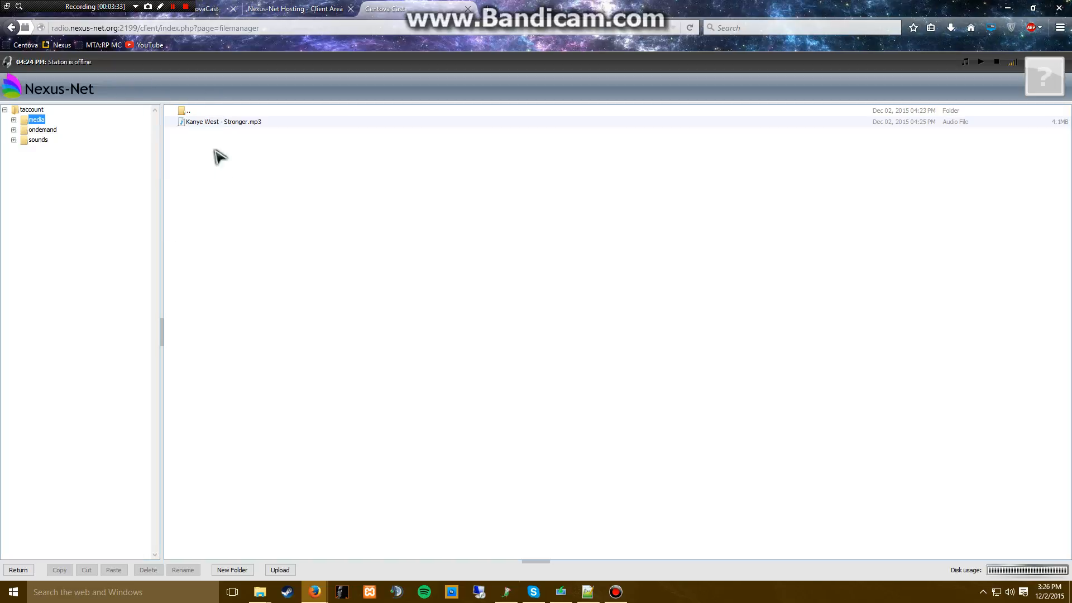
mouse_move(213, 198)
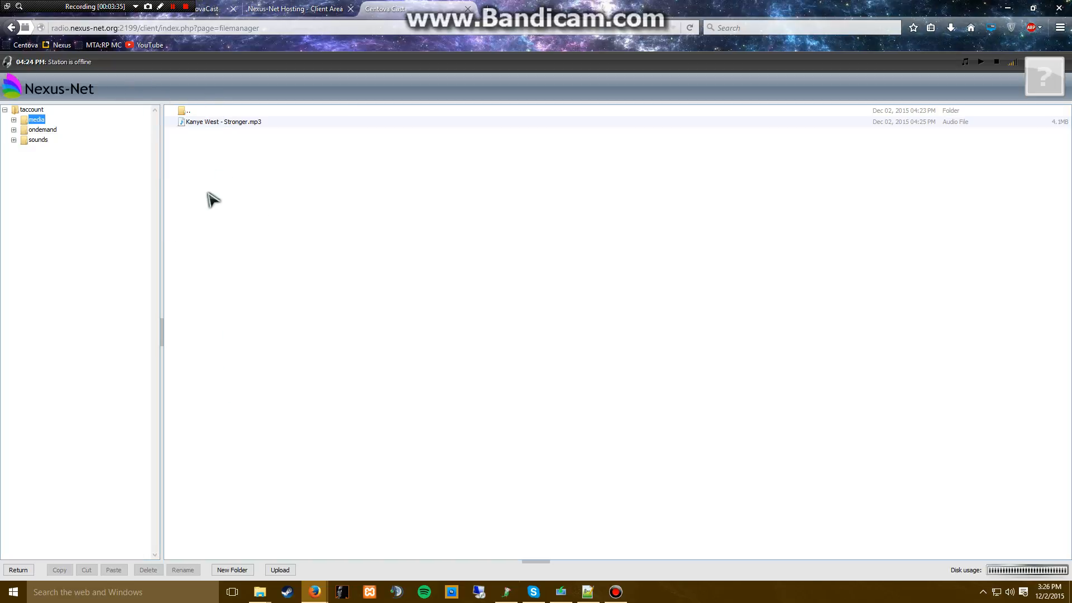
mouse_move(19, 568)
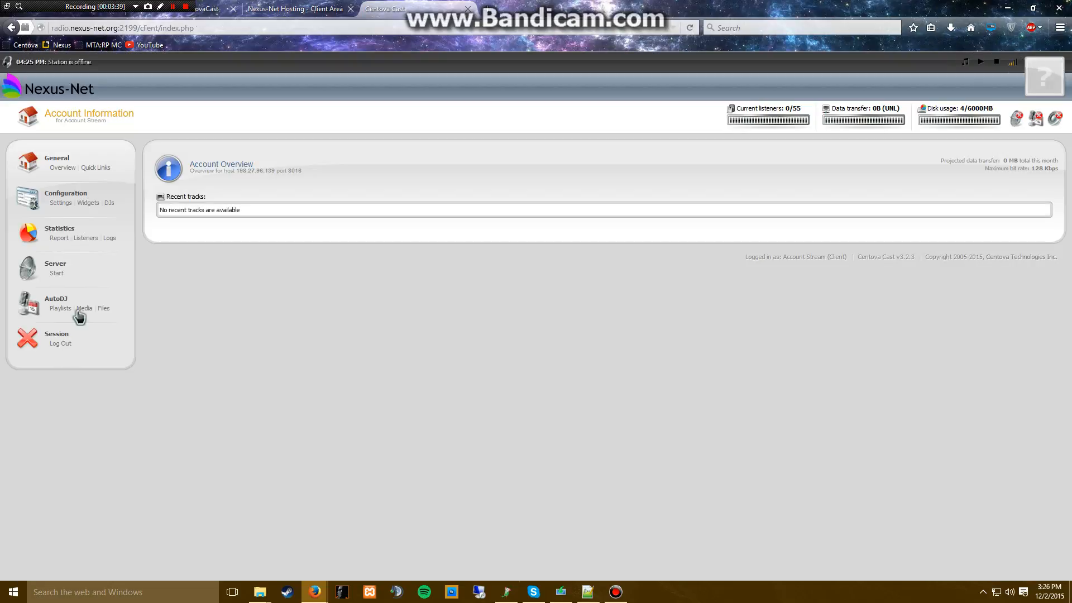
mouse_move(87, 322)
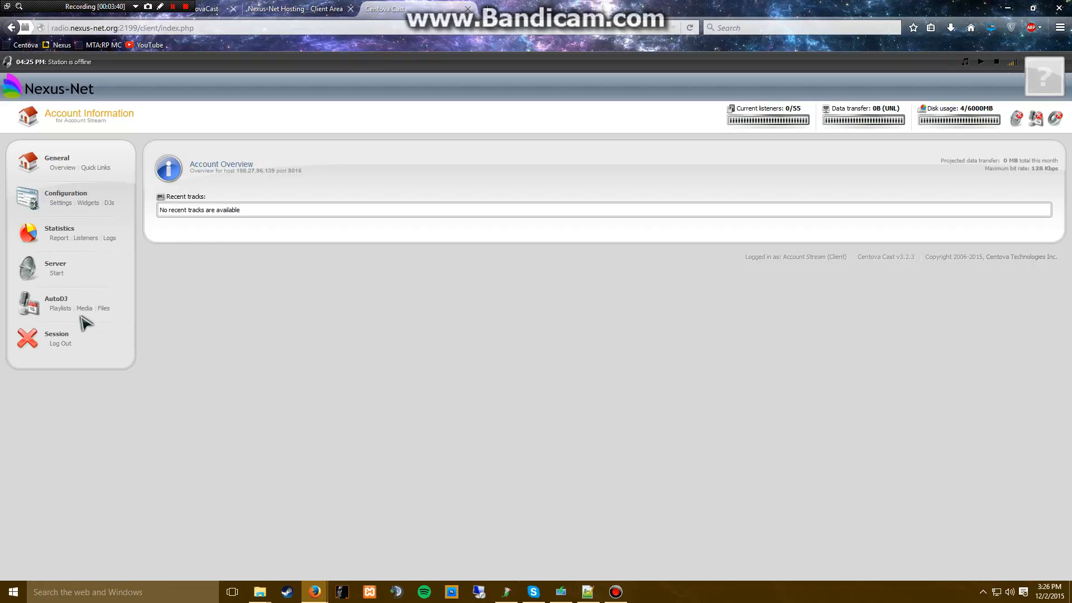
mouse_move(60, 308)
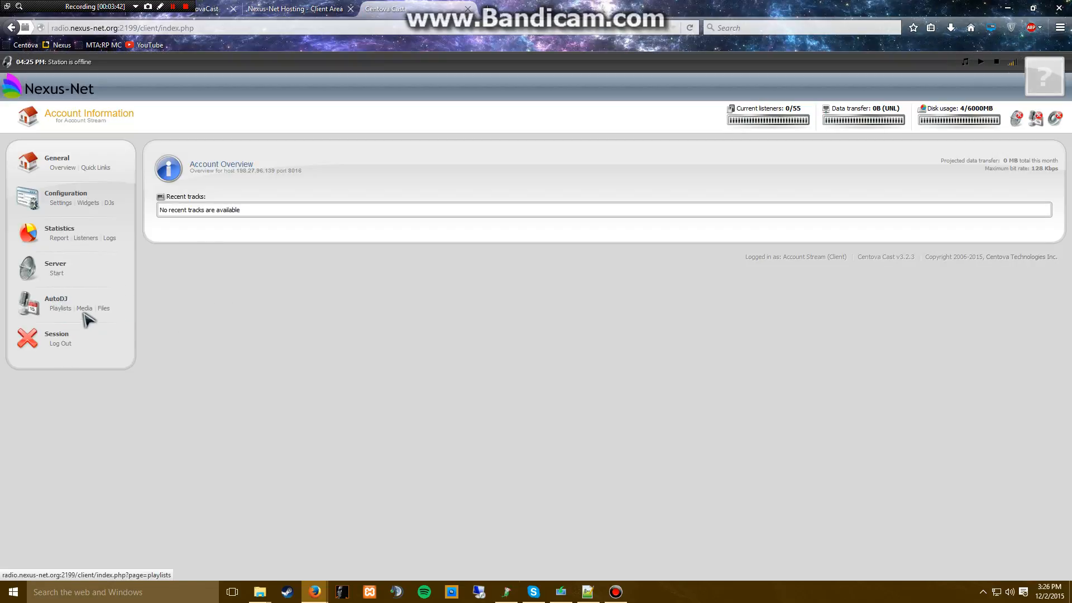
Select Kanye West's track Stronger (4:26, 128 kbps) in the Media Library for the Standard Rotation playlist
click(84, 308)
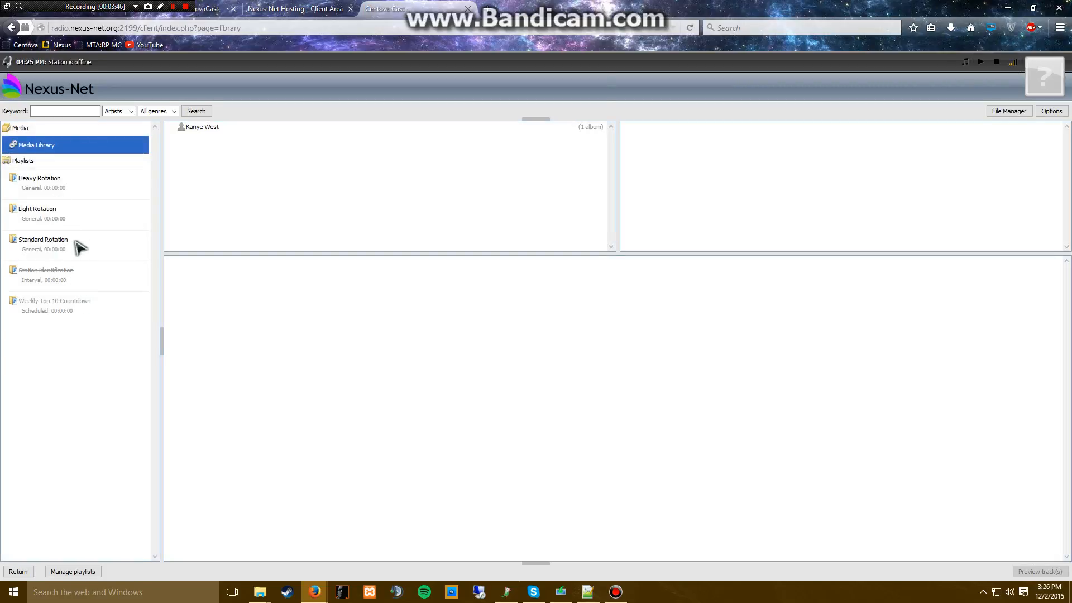
click(42, 239)
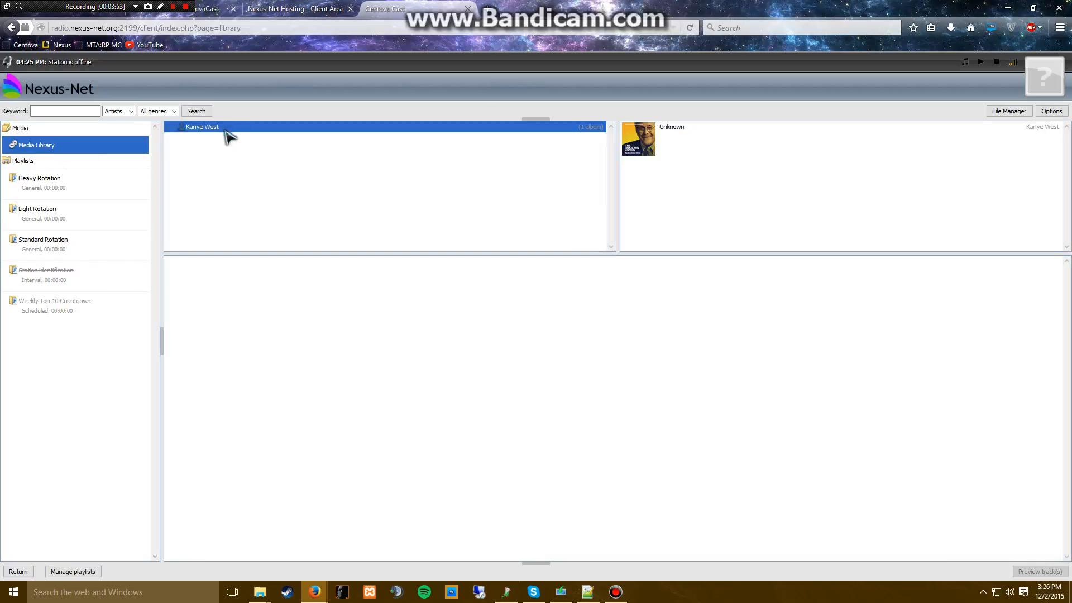
mouse_move(401, 309)
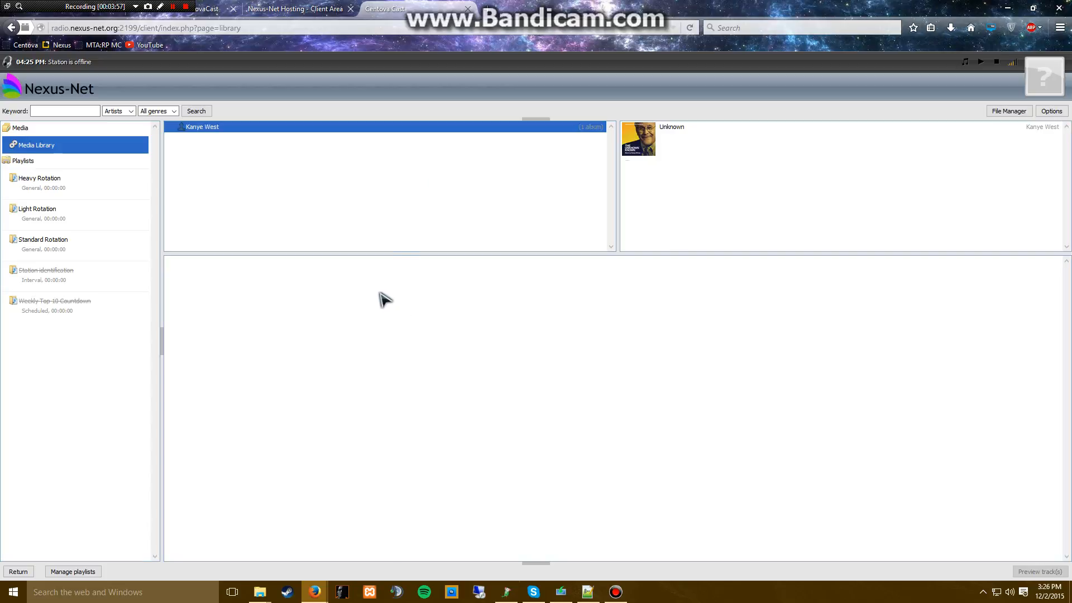
mouse_move(43, 310)
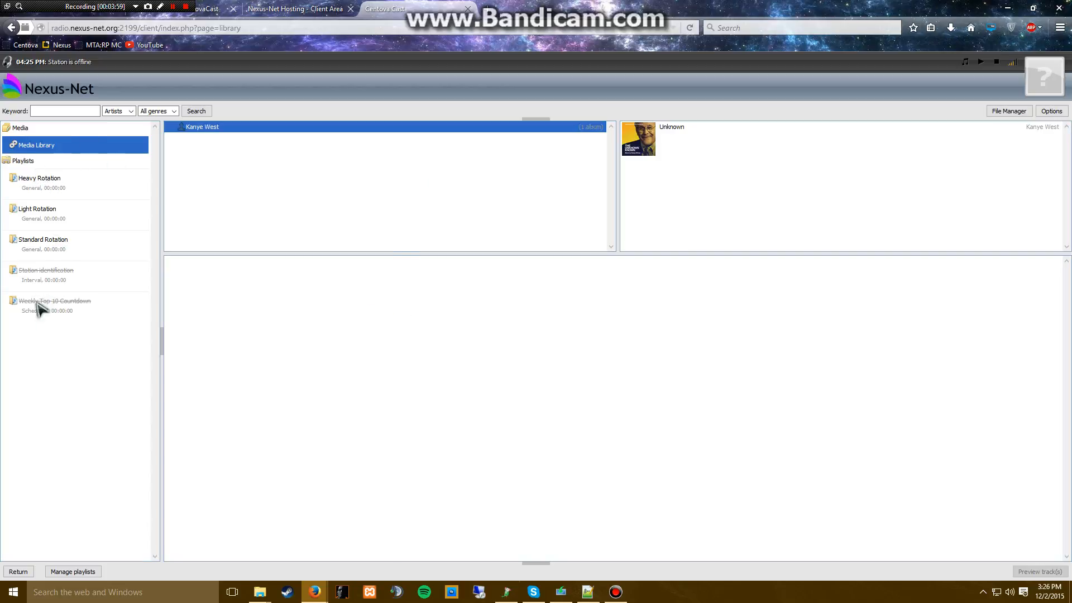
mouse_move(389, 149)
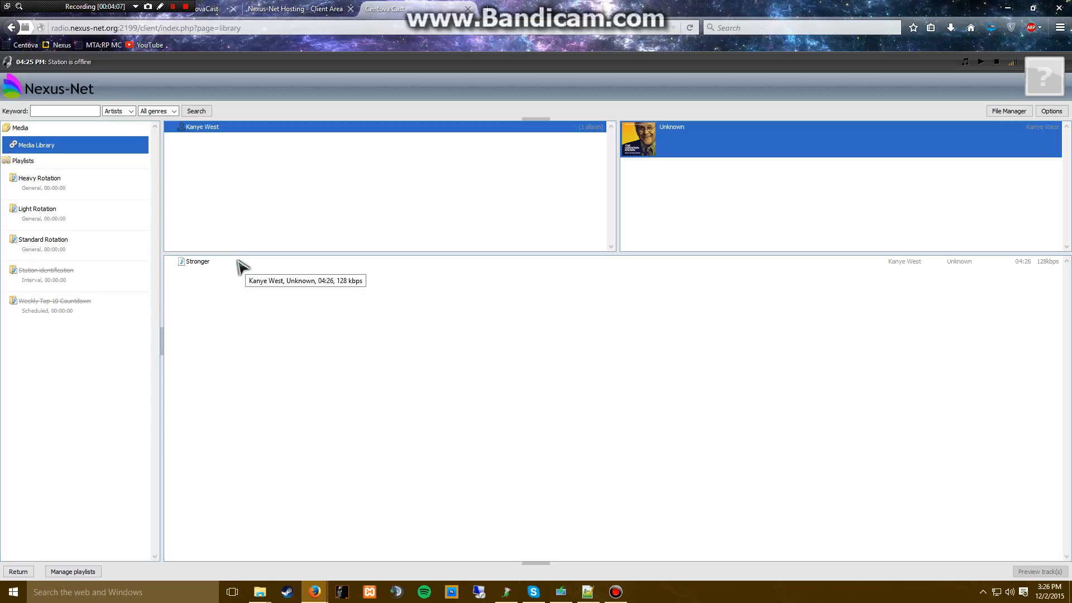
click(196, 262)
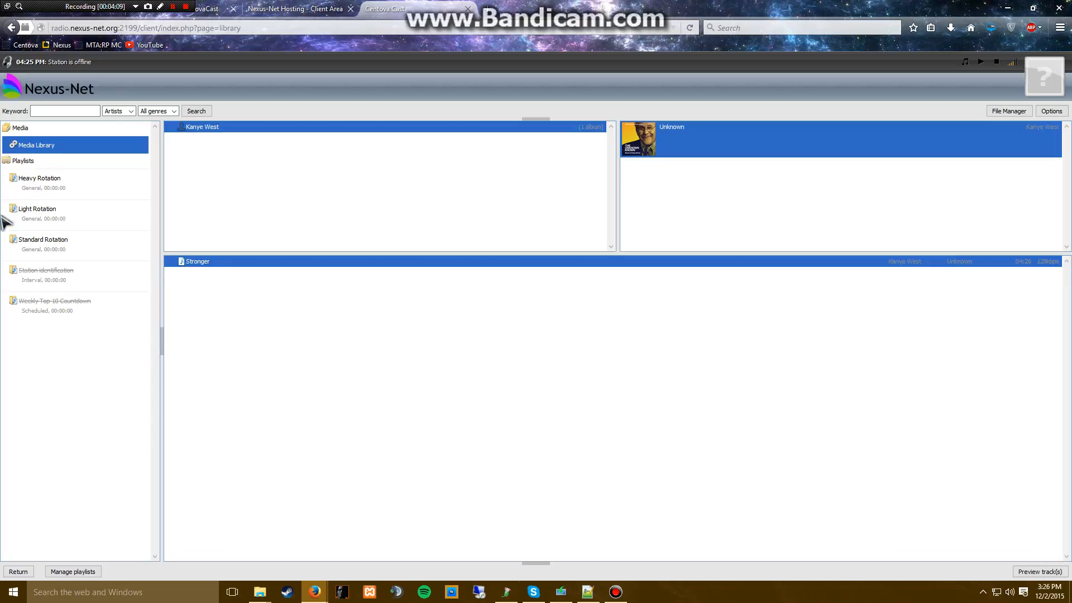
mouse_move(326, 191)
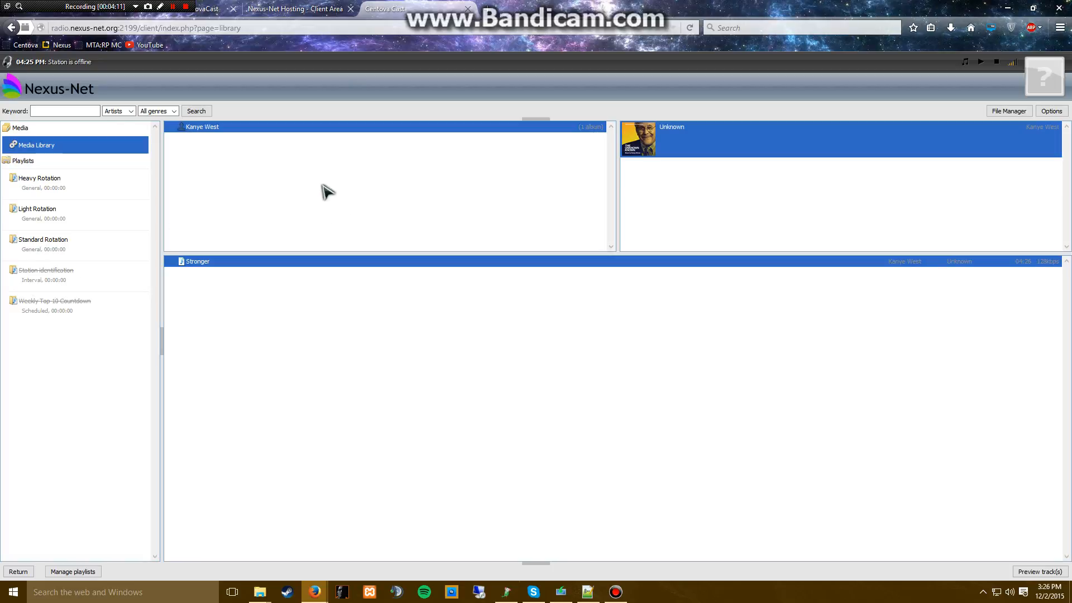
mouse_move(512, 179)
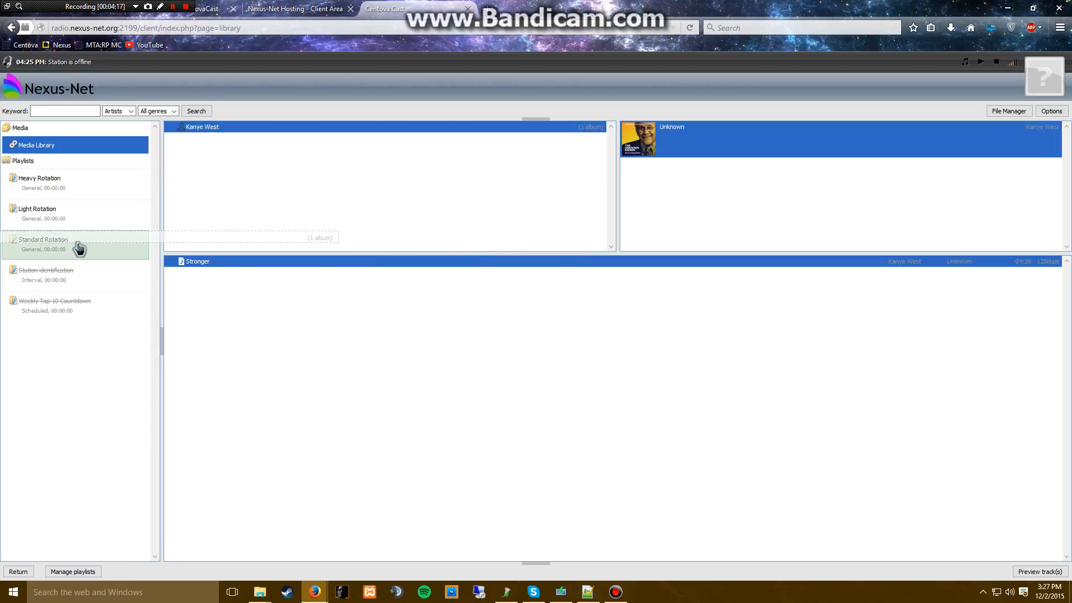
mouse_move(78, 248)
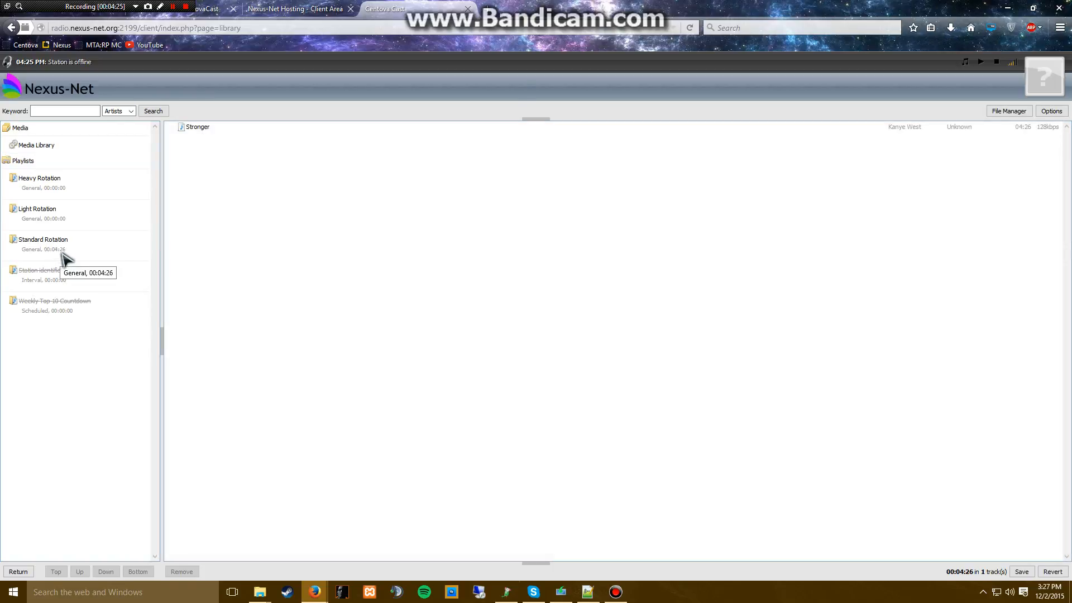
mouse_move(46, 264)
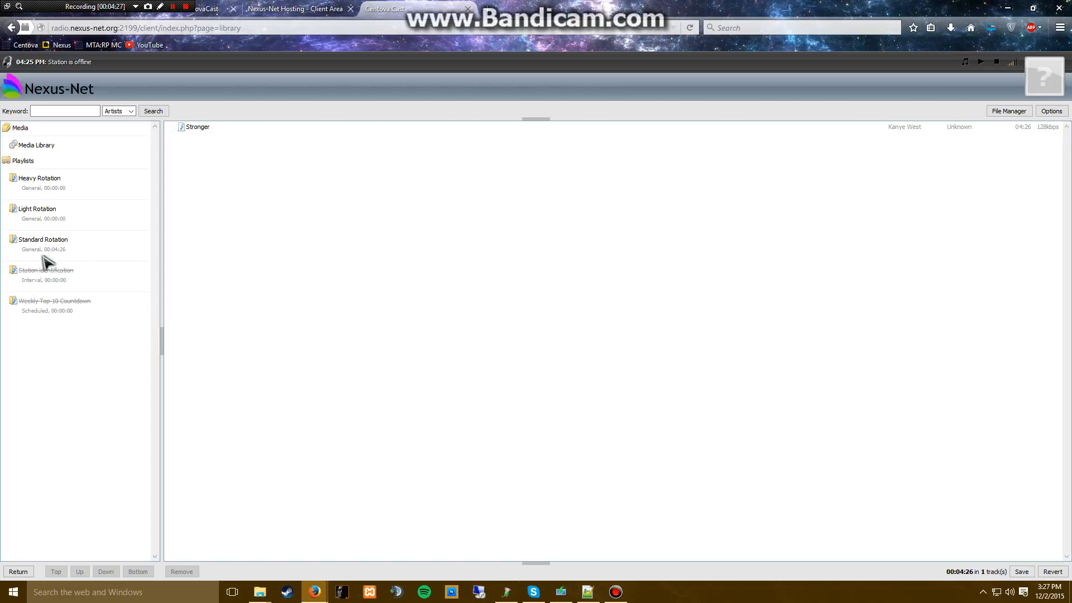
mouse_move(61, 249)
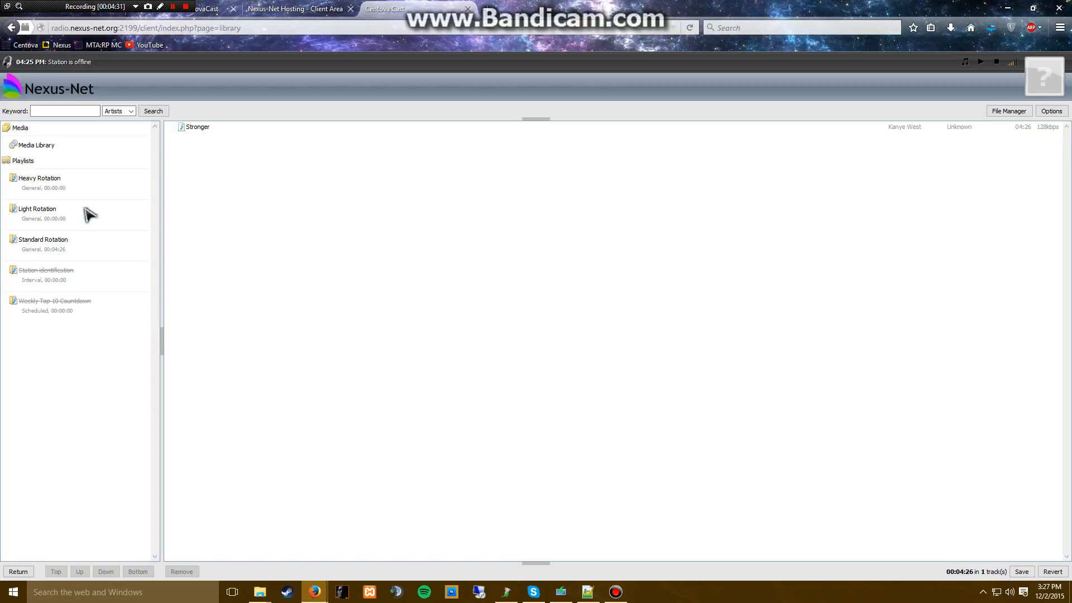
mouse_move(54, 245)
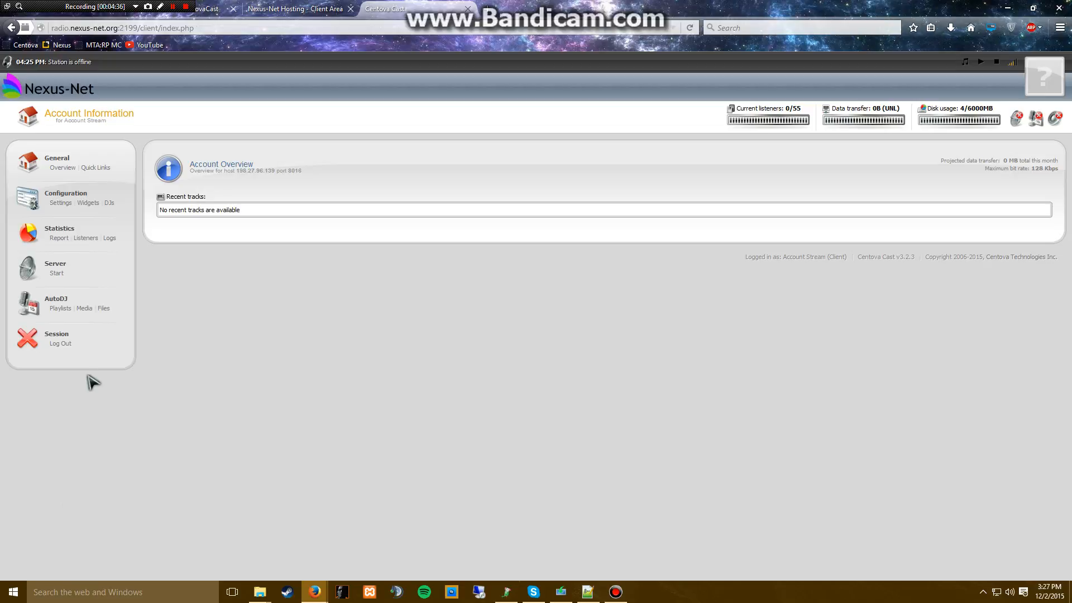
mouse_move(59, 309)
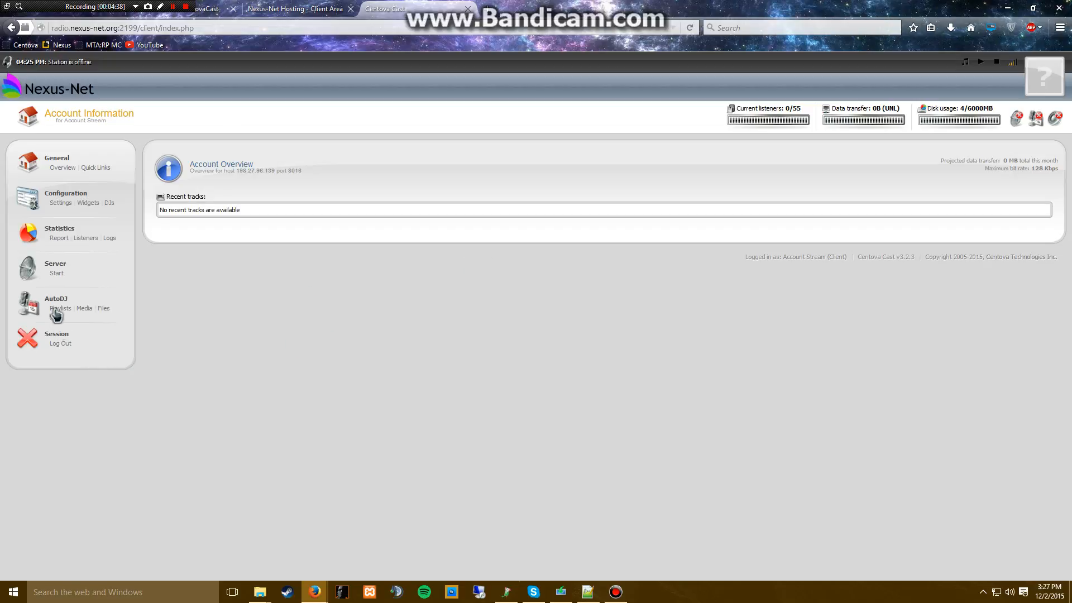
In AutoDJ Playlists, disable the Heavy and Light Rotation playlists, leaving Standard Rotation enabled
click(59, 308)
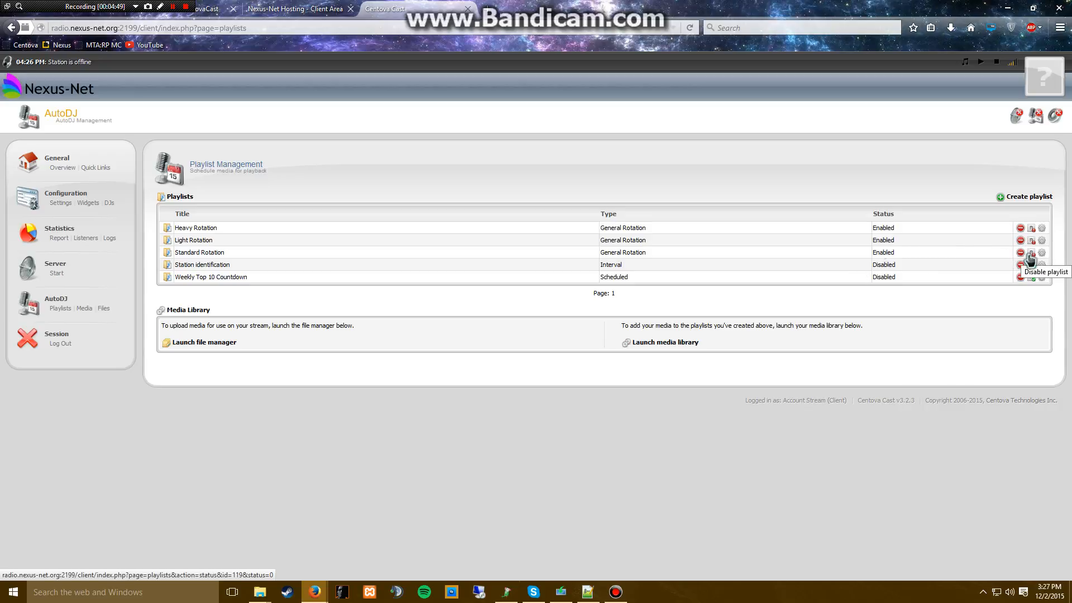
click(1030, 253)
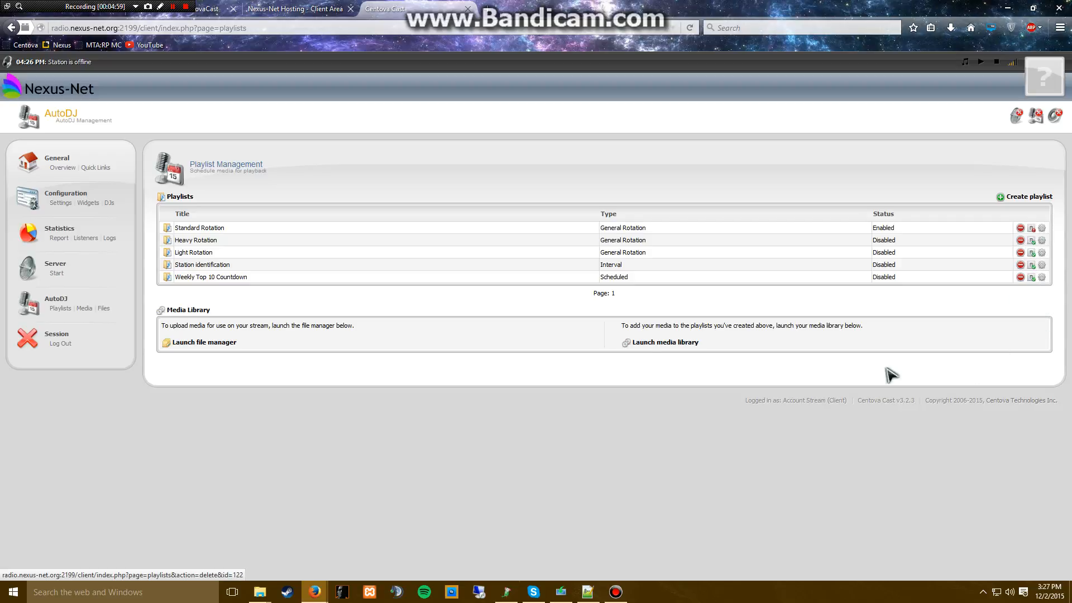
mouse_move(65, 264)
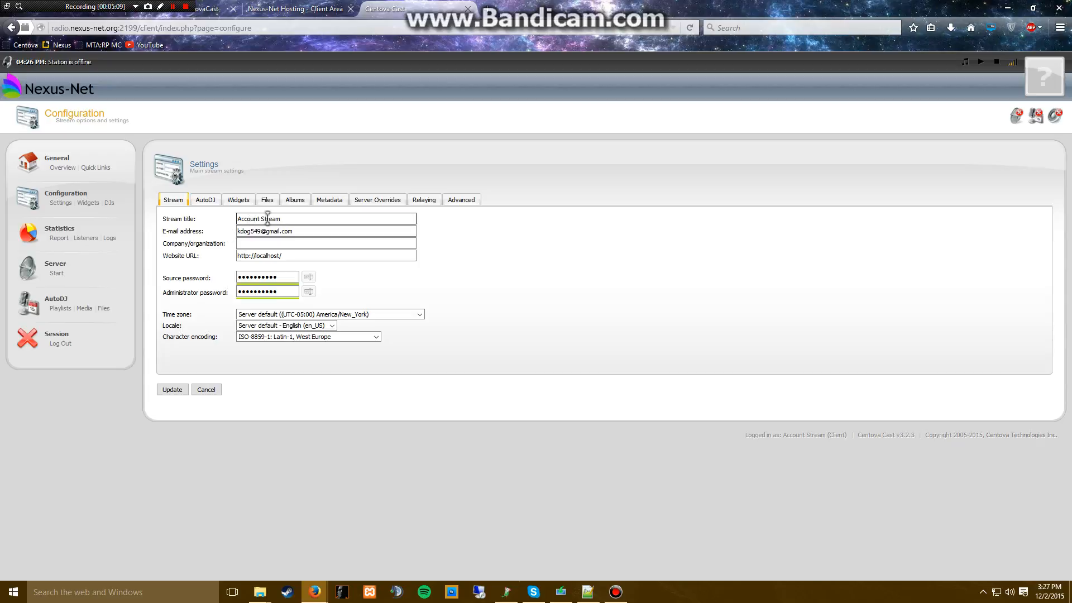
Review the AutoDJ and Widgets settings, then show the Stream settings with title and passwords
click(205, 200)
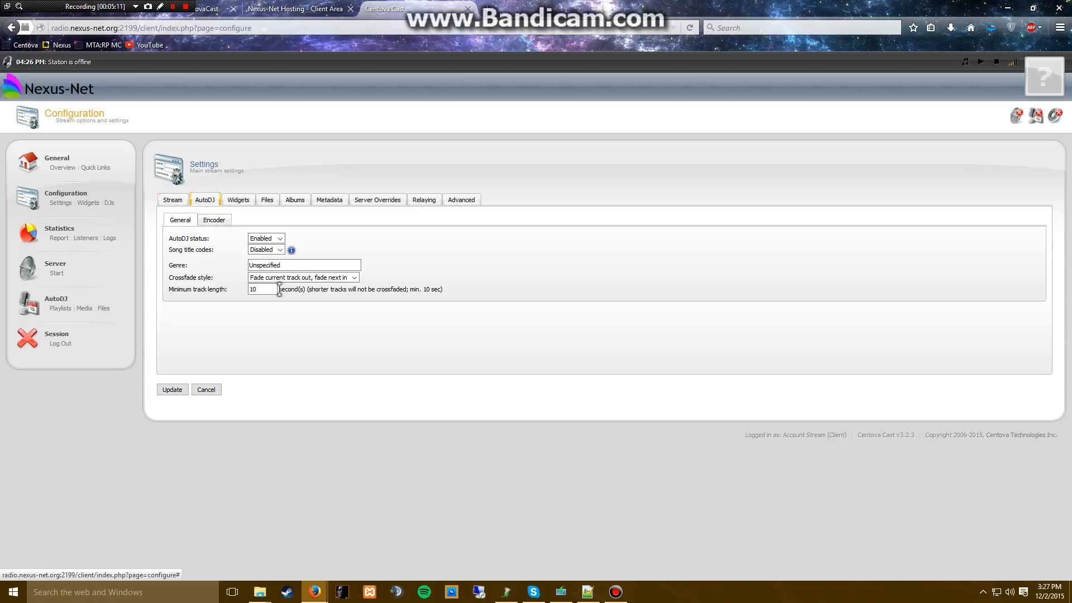
click(238, 200)
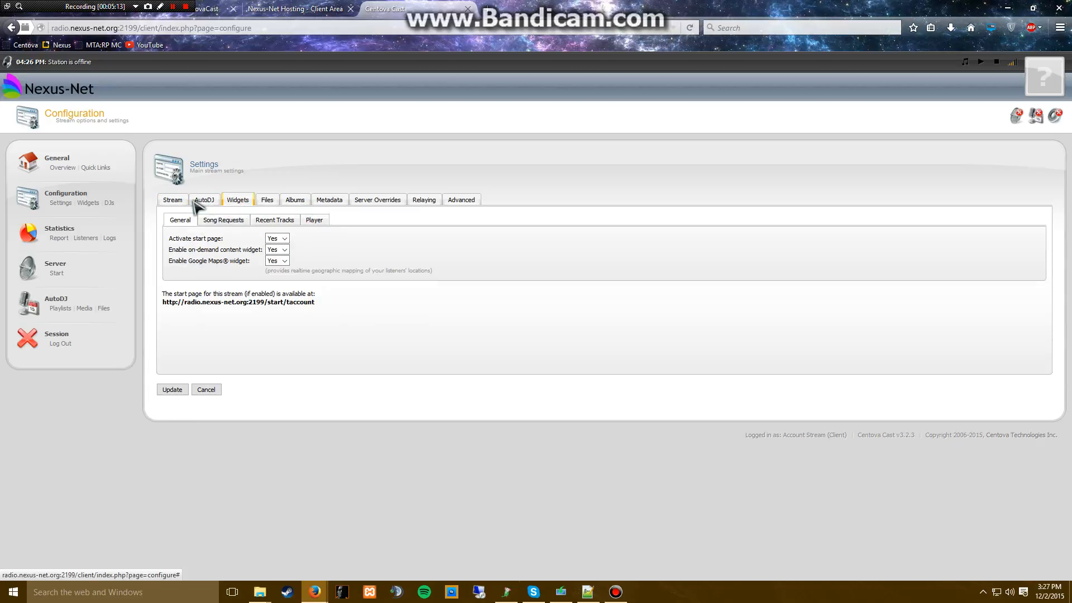
click(172, 200)
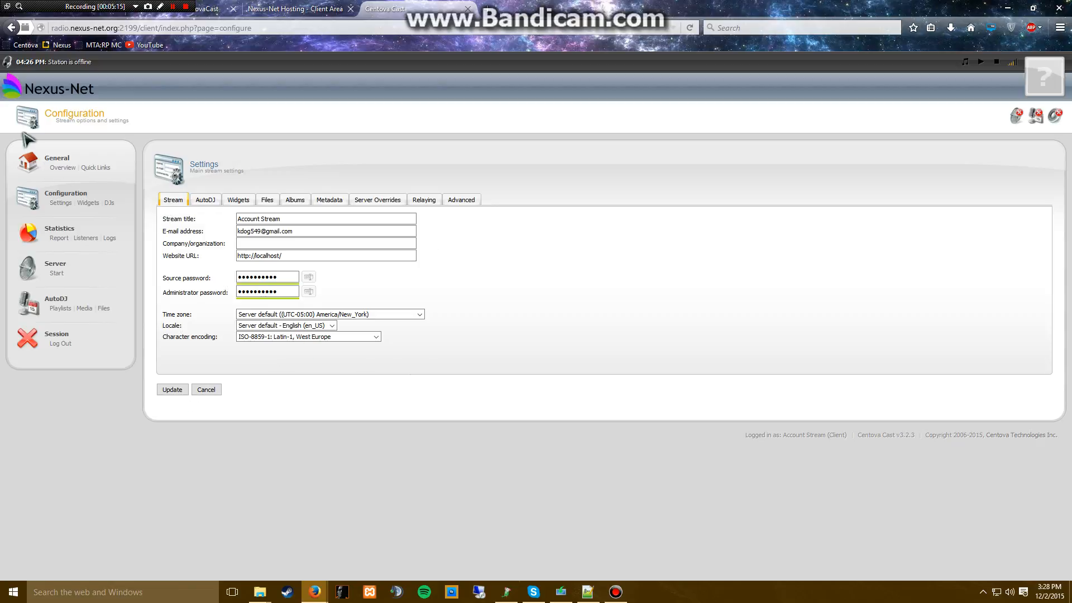
mouse_move(56, 273)
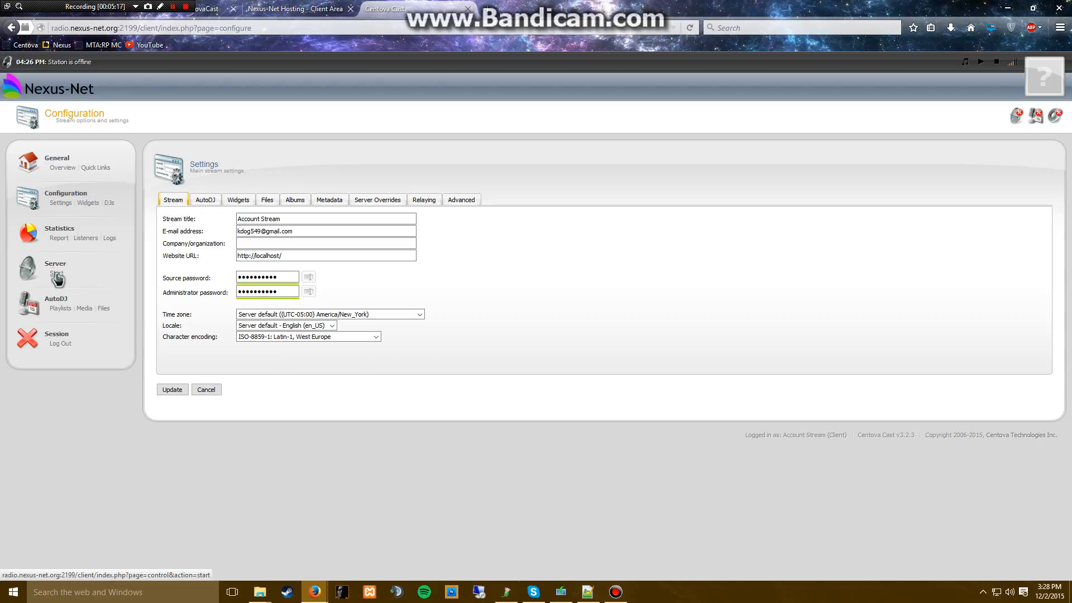
Start the stream server and show the Quick Links page with stream and tune-in links
click(56, 276)
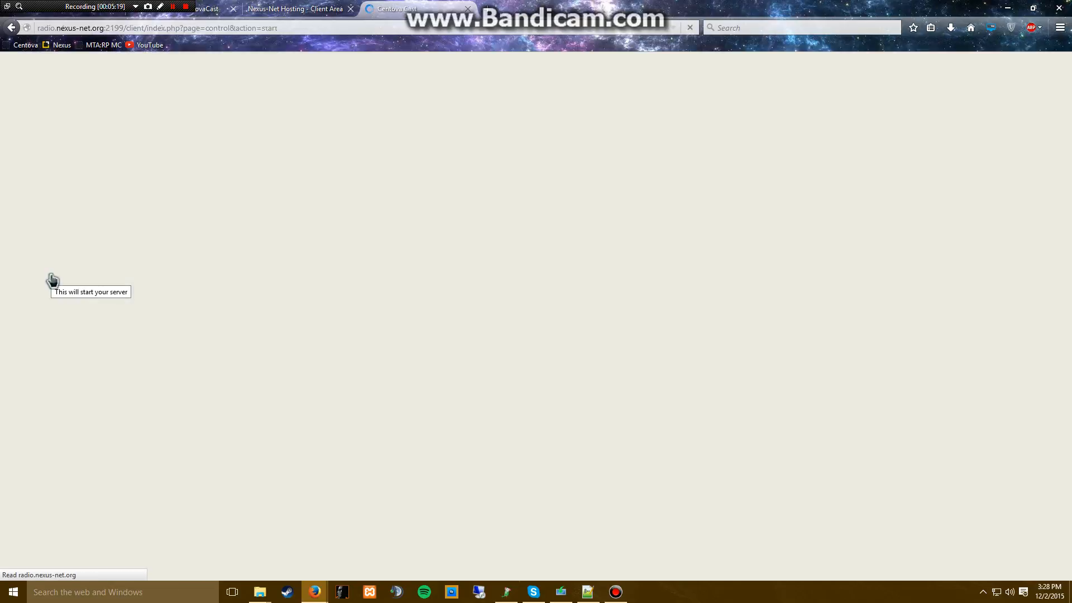
click(56, 272)
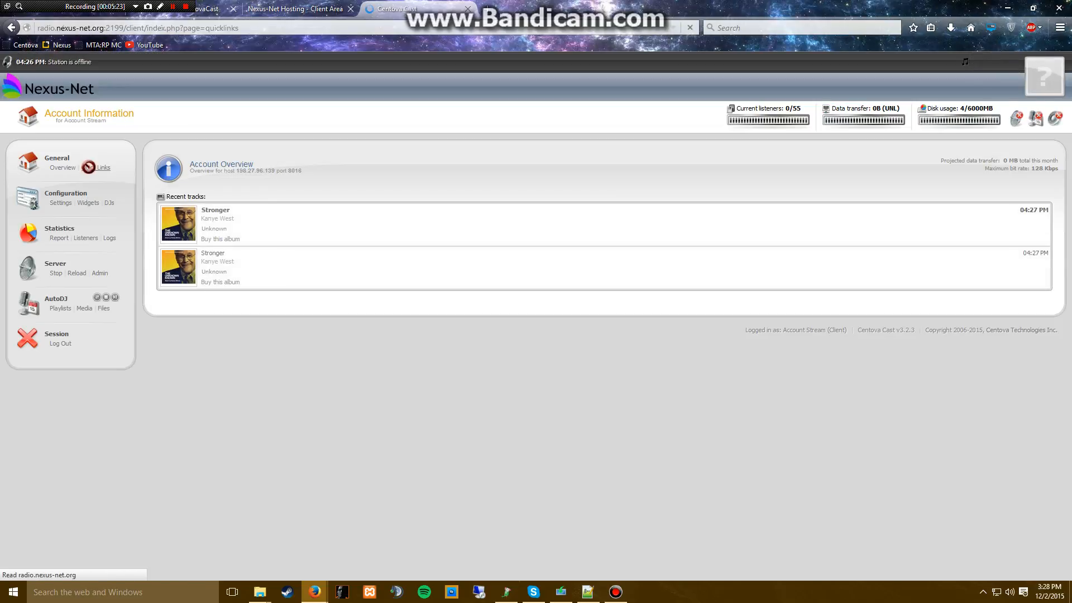
click(103, 168)
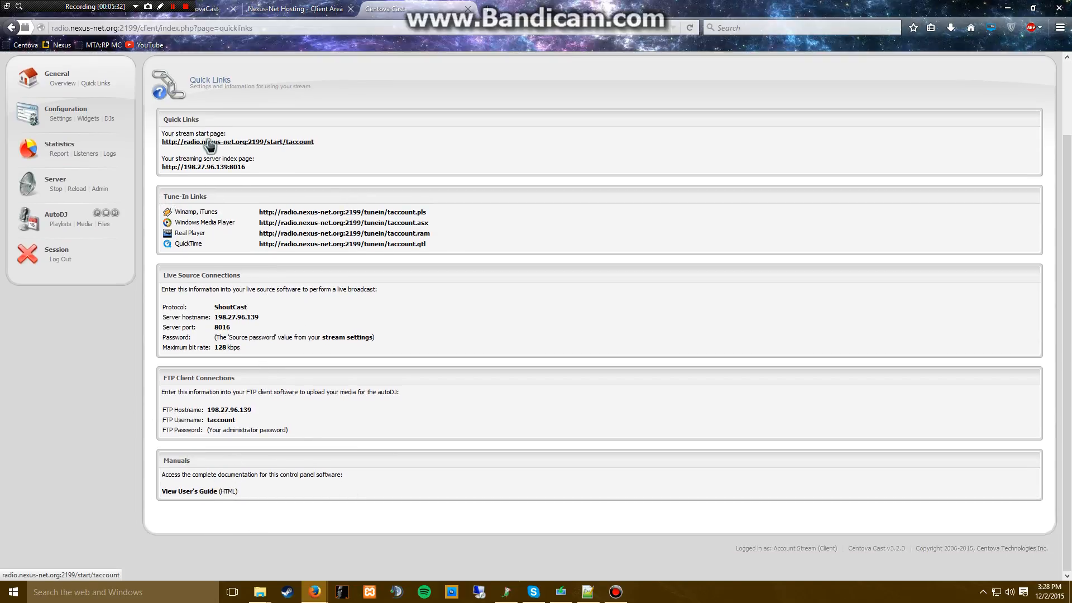
View the stream's public start page in a new tab and play it in the Web Audio Player
click(237, 142)
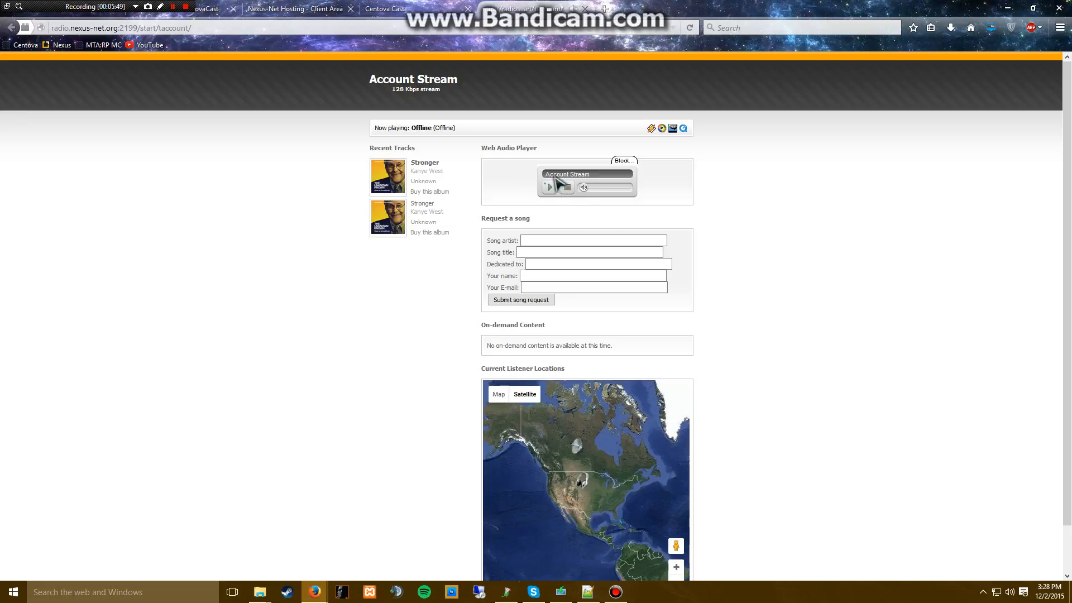
click(549, 188)
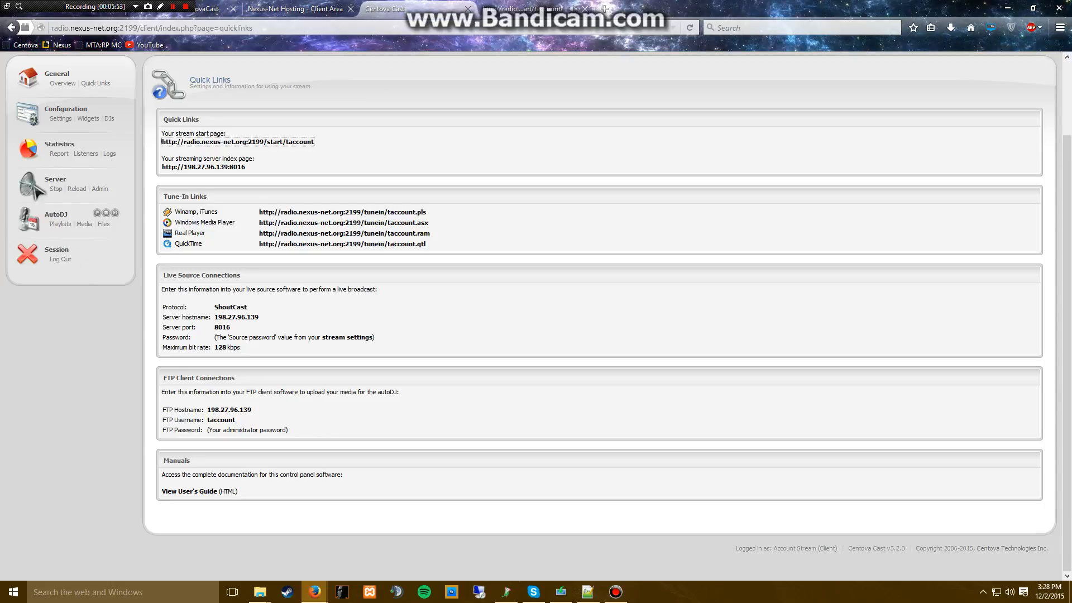
Change the stream title to Test Stream, update the settings and reload the server
click(60, 118)
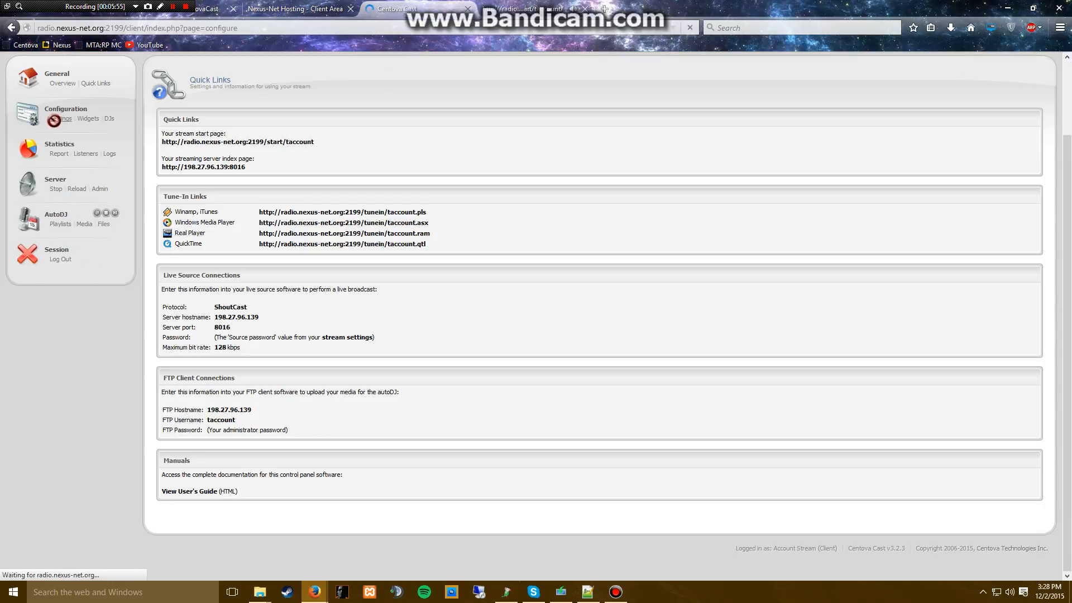
click(60, 203)
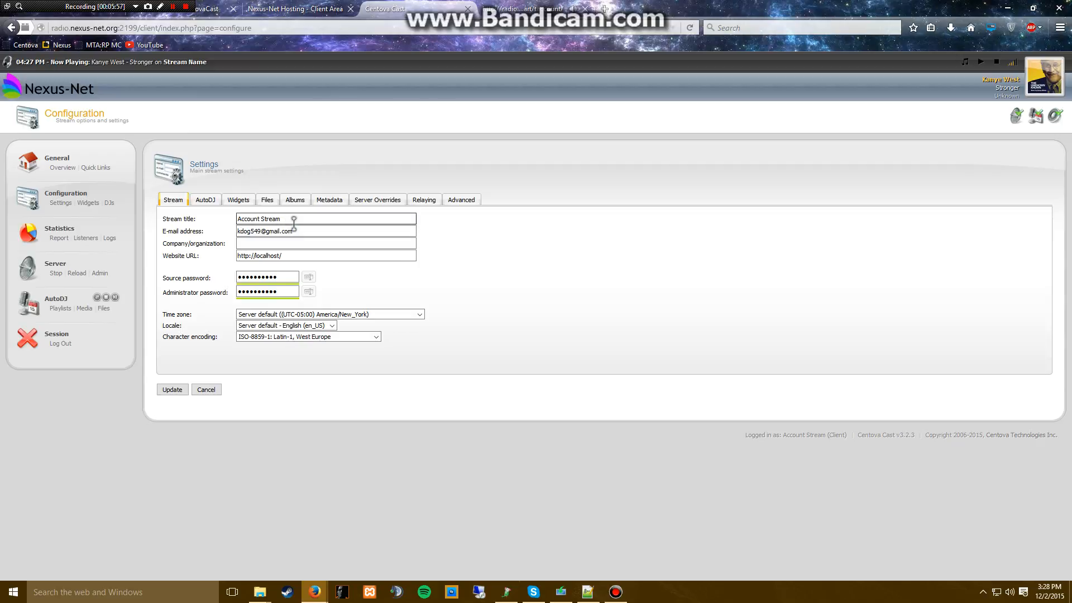
text(Tes)
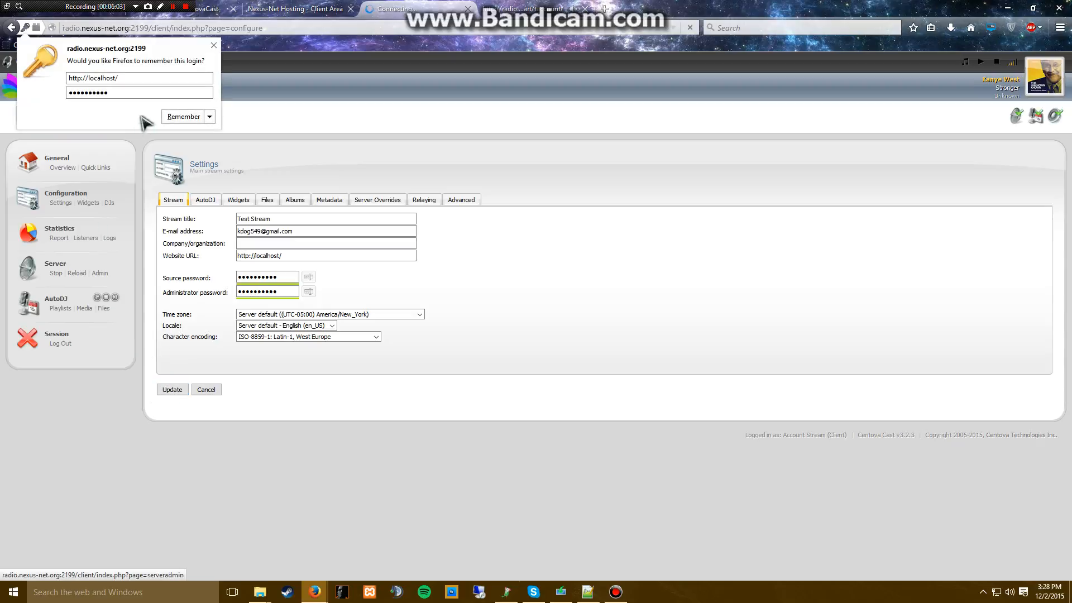
click(172, 389)
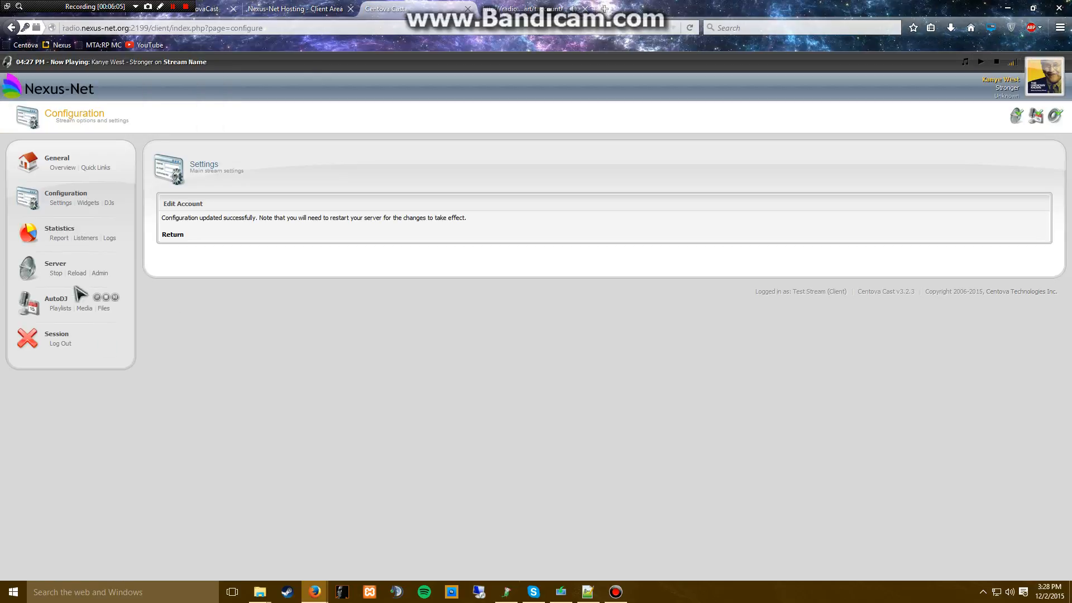
click(77, 272)
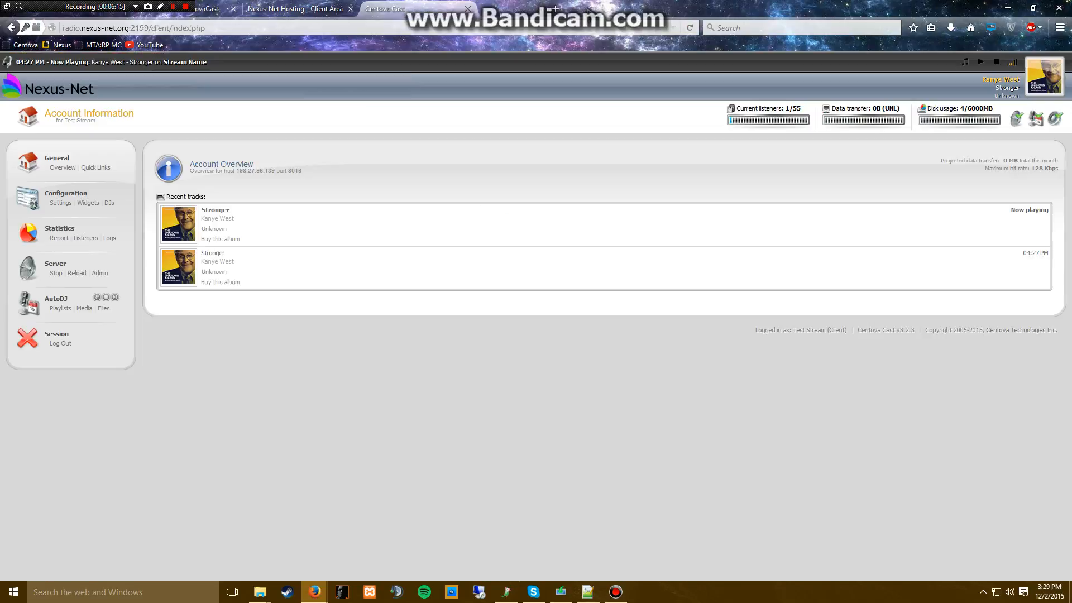
mouse_move(63, 168)
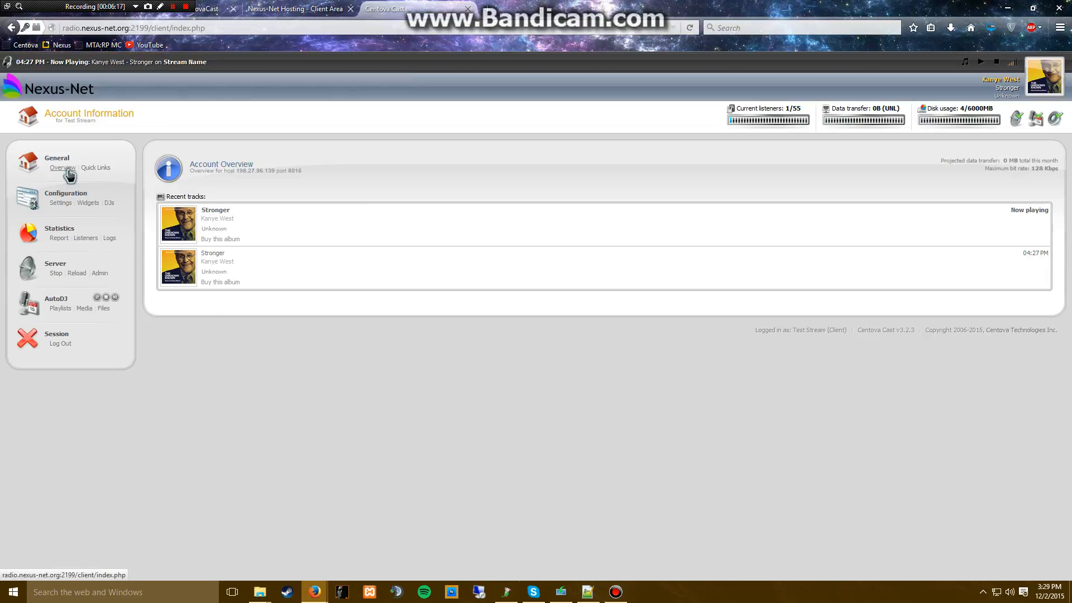
Check the overview and Nexus-Net client area, then play Stronger in the start page's web player
click(96, 167)
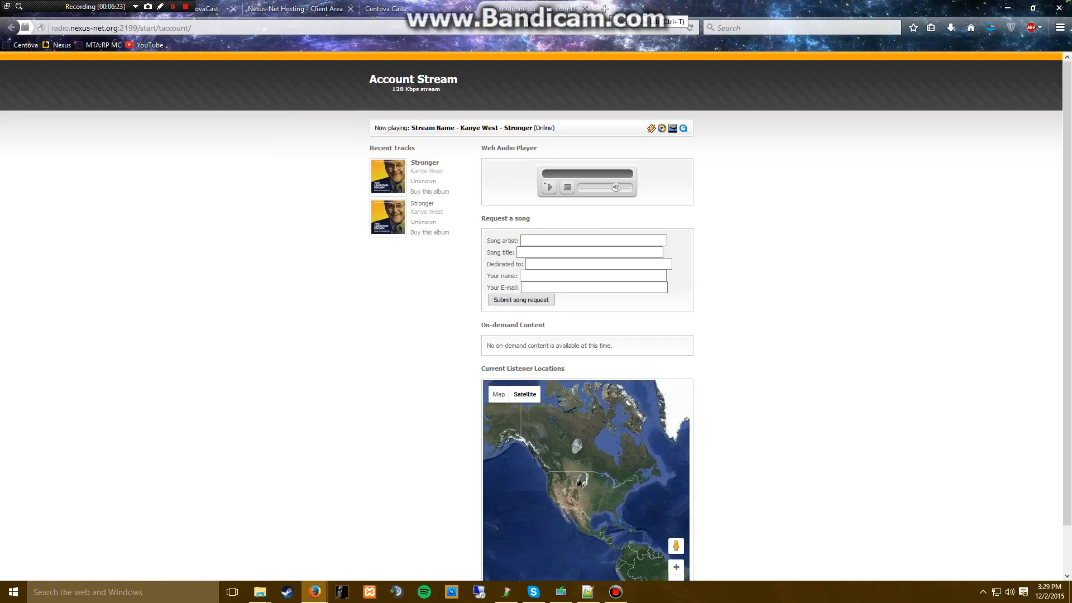
click(297, 7)
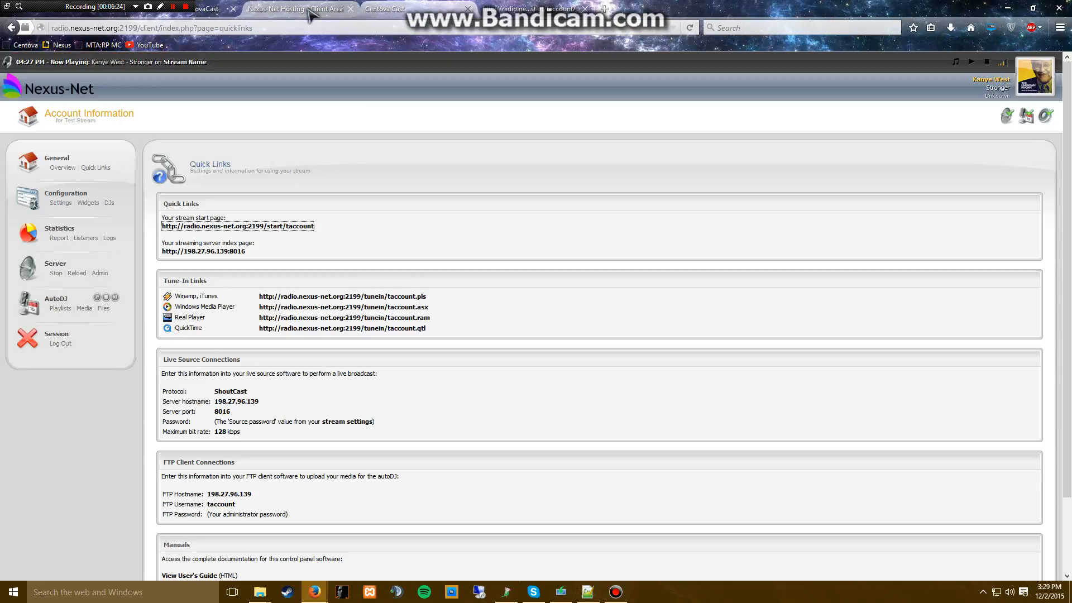
click(294, 7)
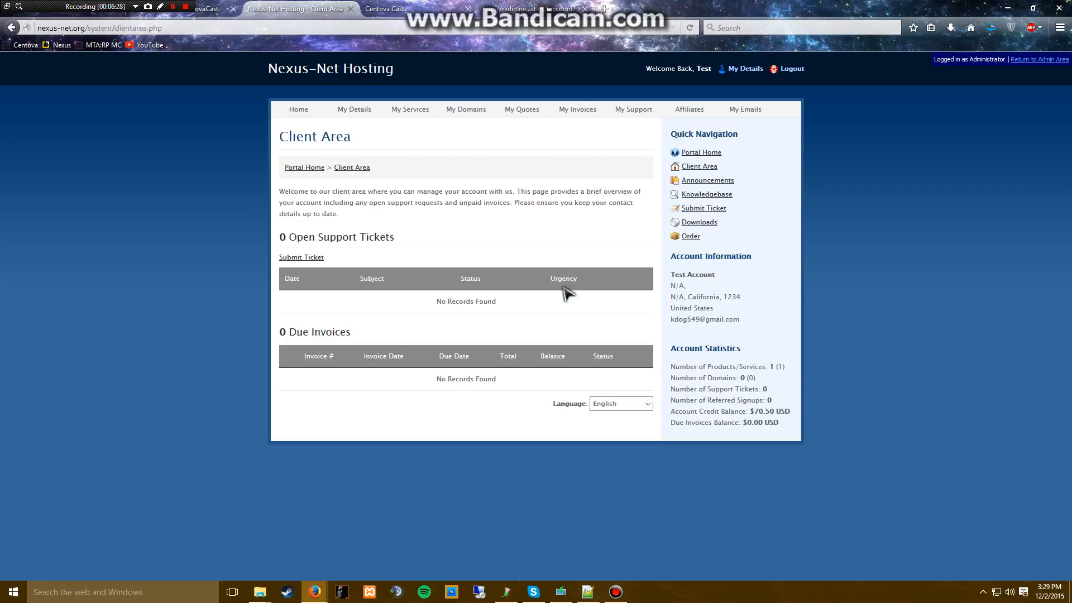
mouse_move(580, 241)
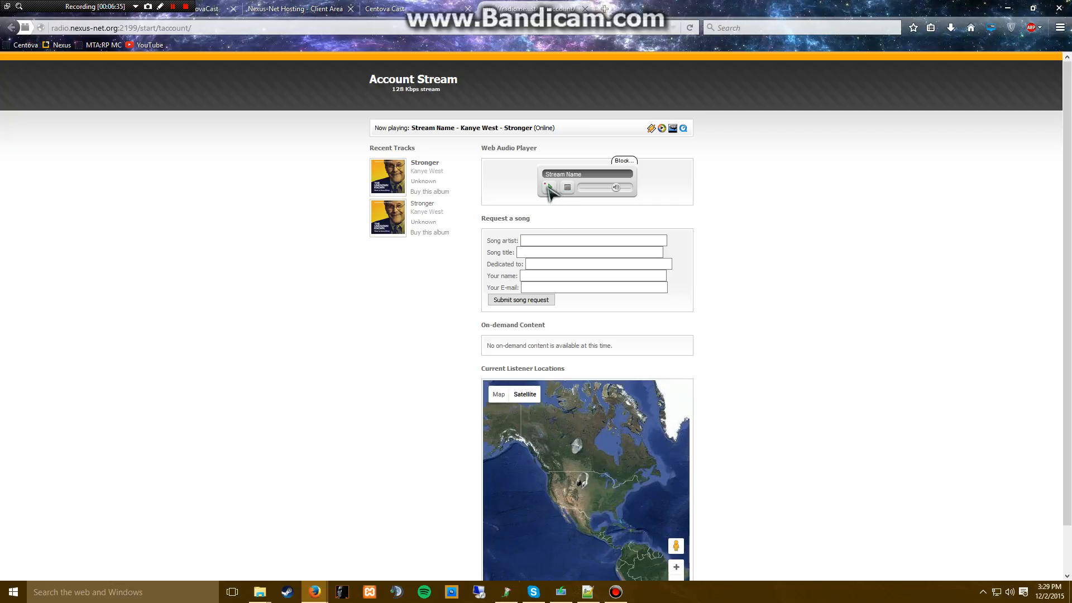
click(548, 186)
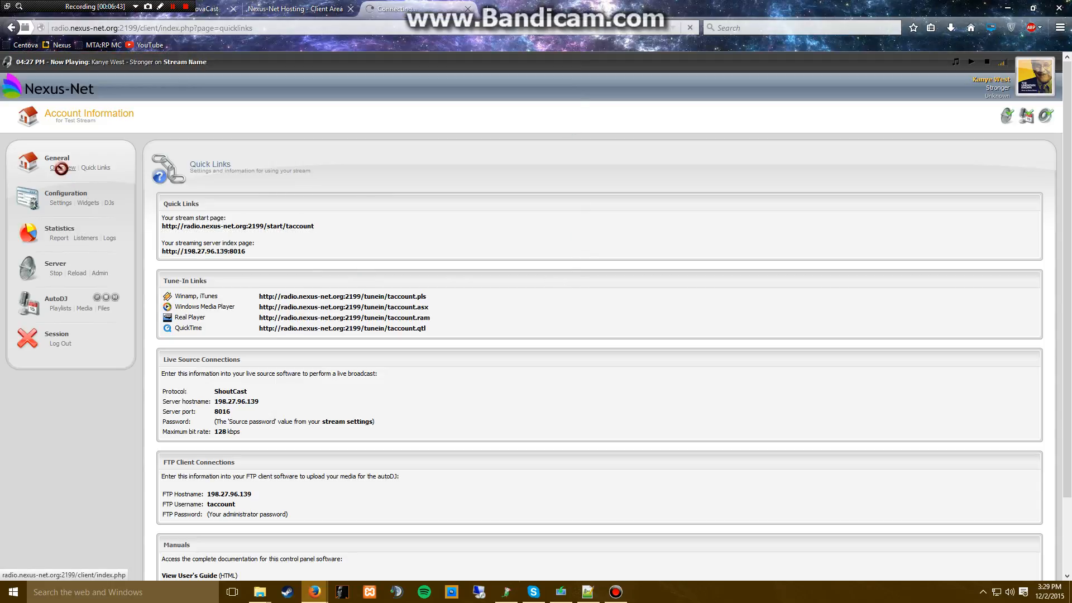
Show the Account Overview for Test Stream with Stronger now playing
click(63, 168)
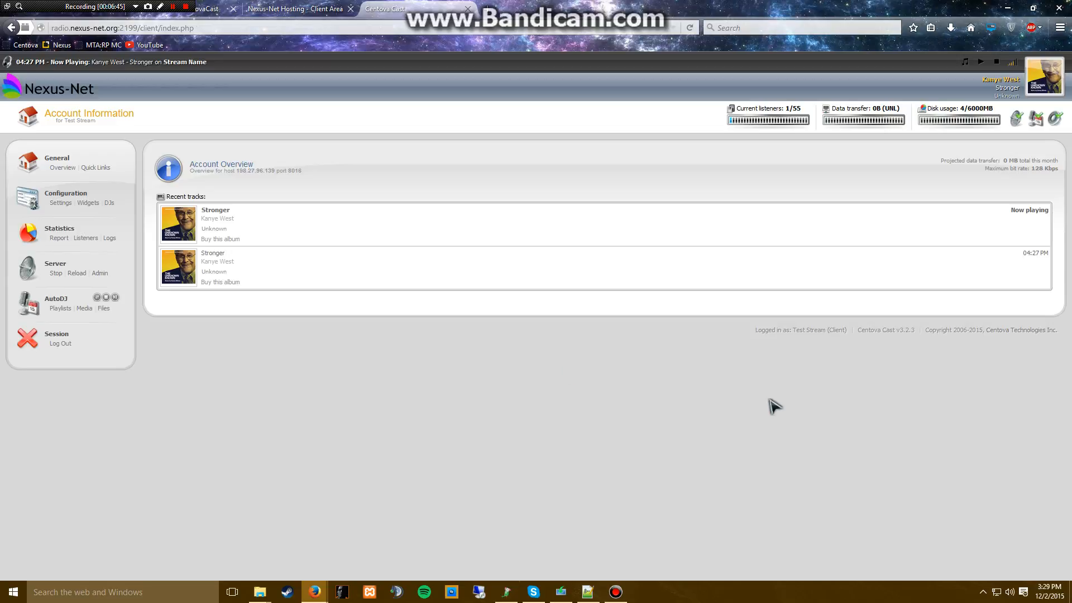
mouse_move(693, 440)
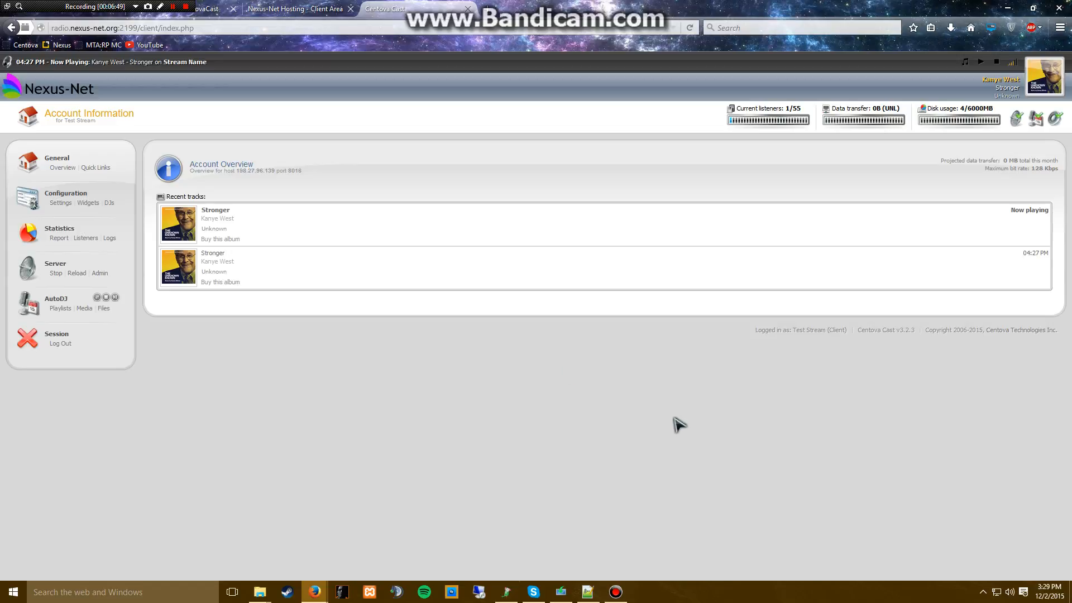
mouse_move(528, 512)
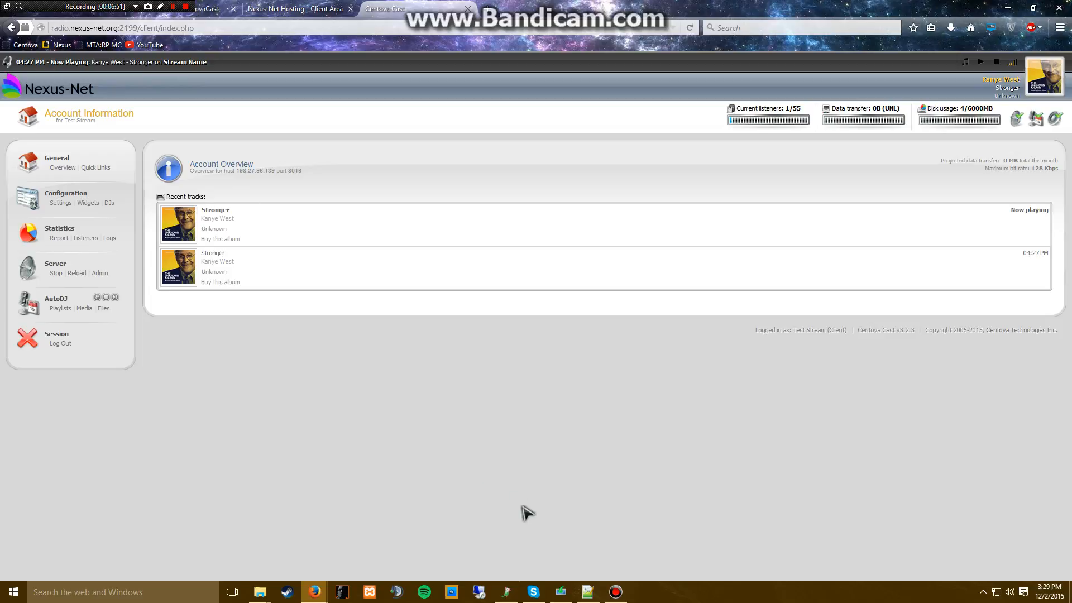